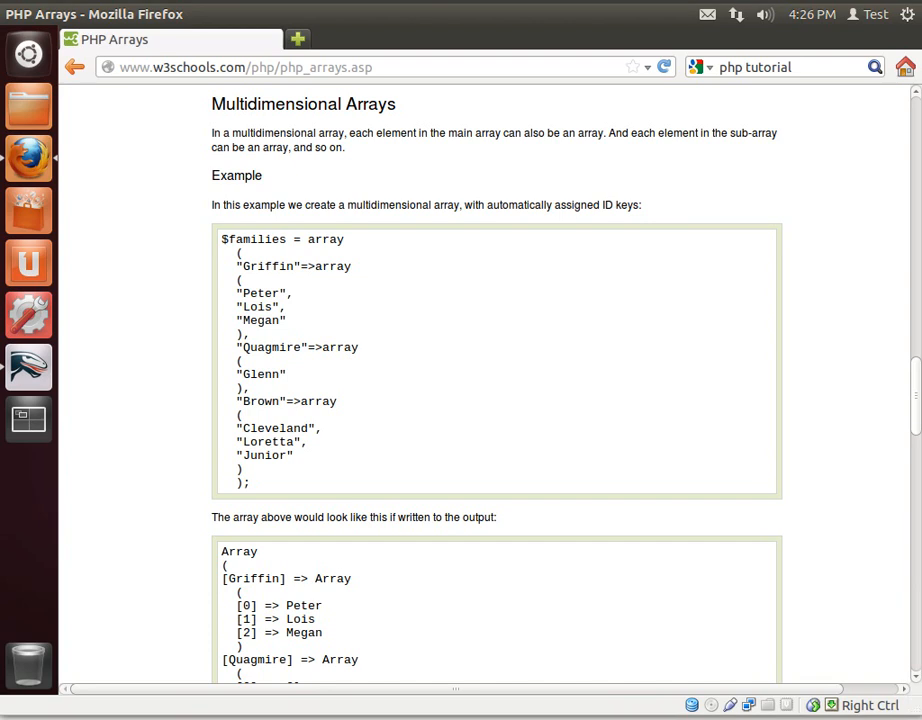
pyautogui.moveTo(899, 622)
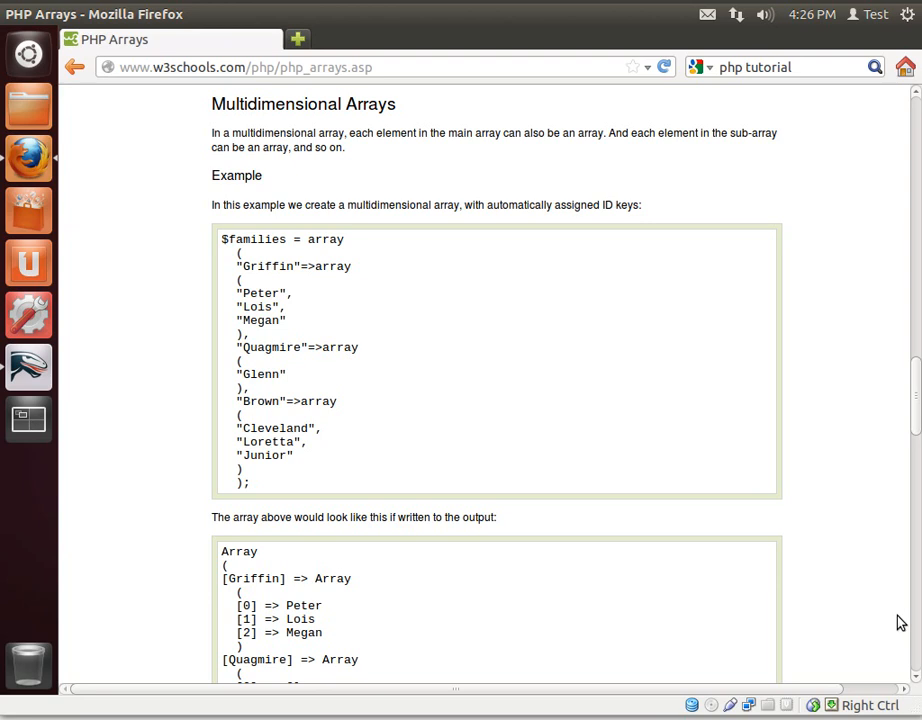
pyautogui.moveTo(755, 630)
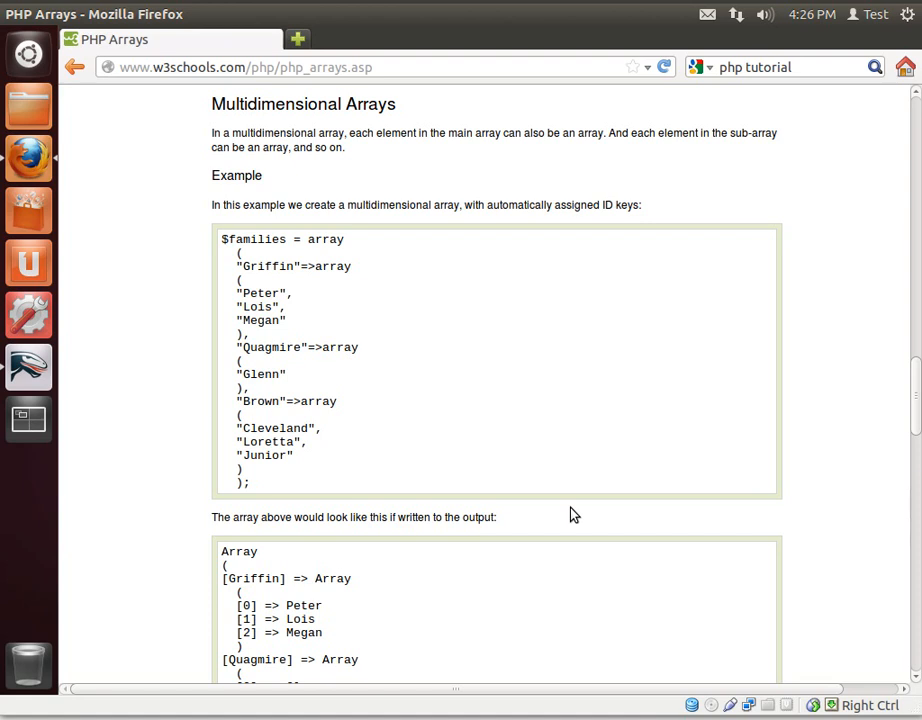
pyautogui.moveTo(319, 141)
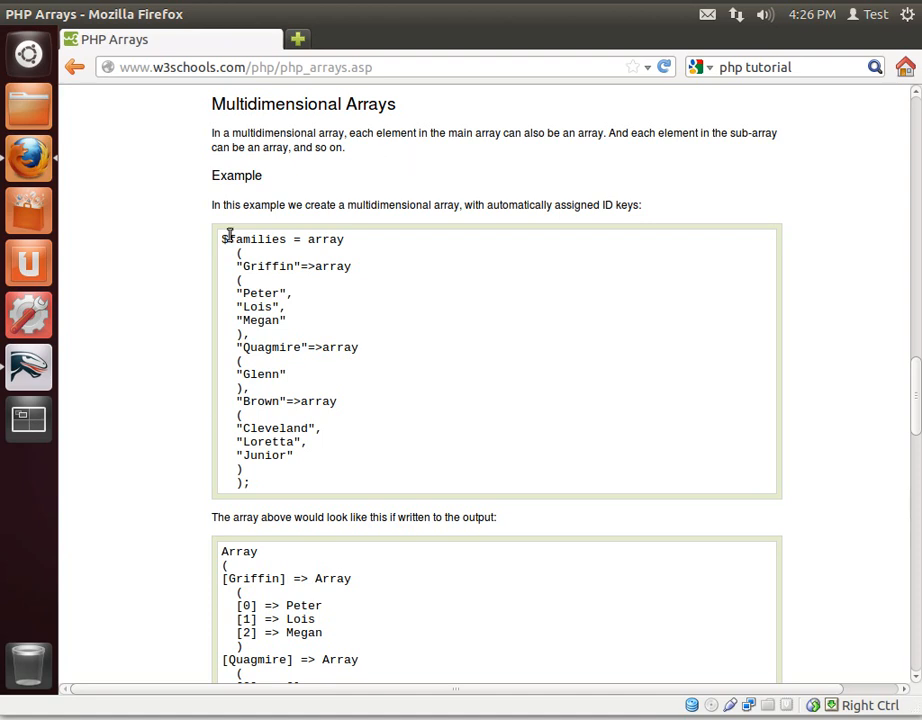
# Review the example families array and the Griffin family's inner array for reference.
pyautogui.doubleClick(258, 239)
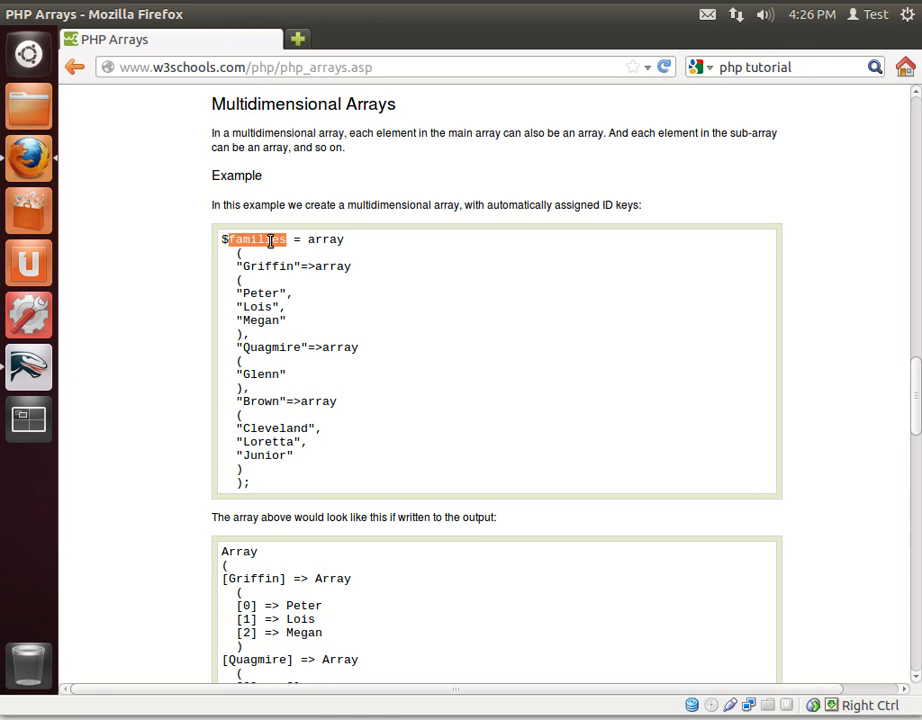
pyautogui.click(345, 294)
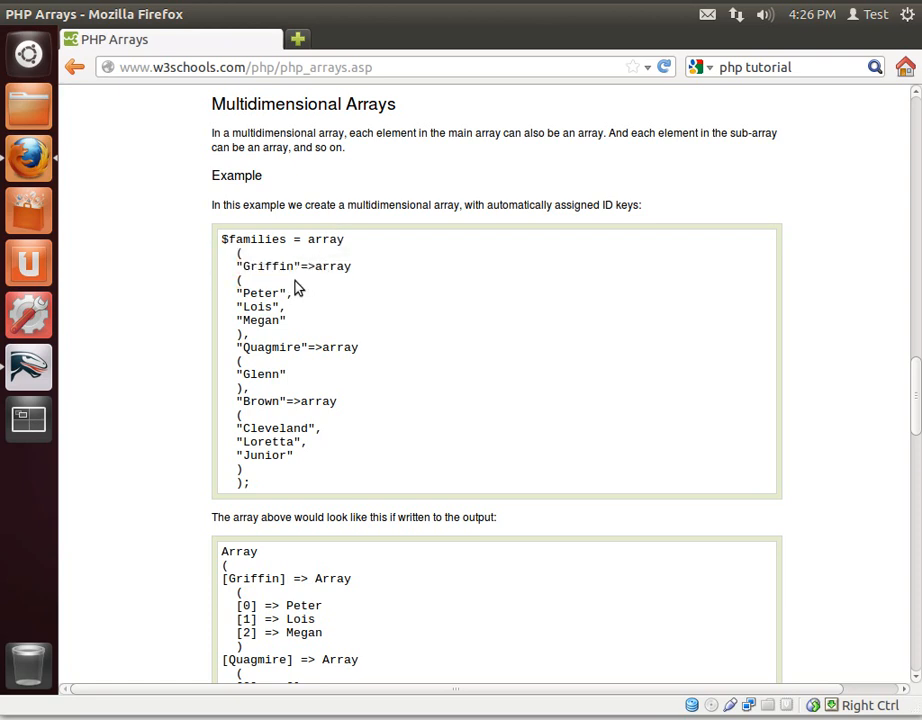
pyautogui.doubleClick(267, 266)
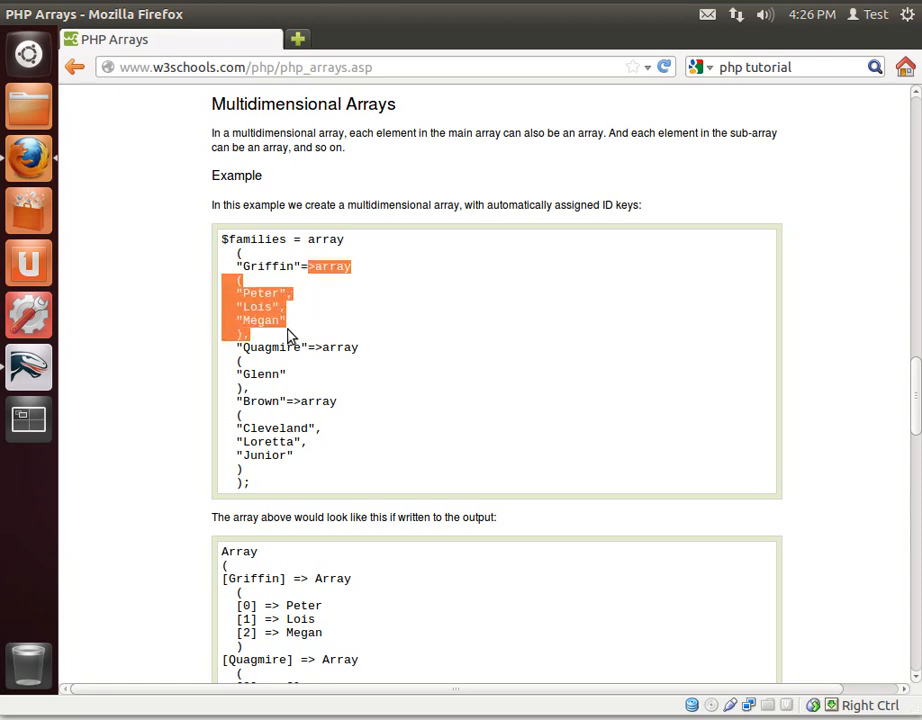
pyautogui.moveTo(394, 348)
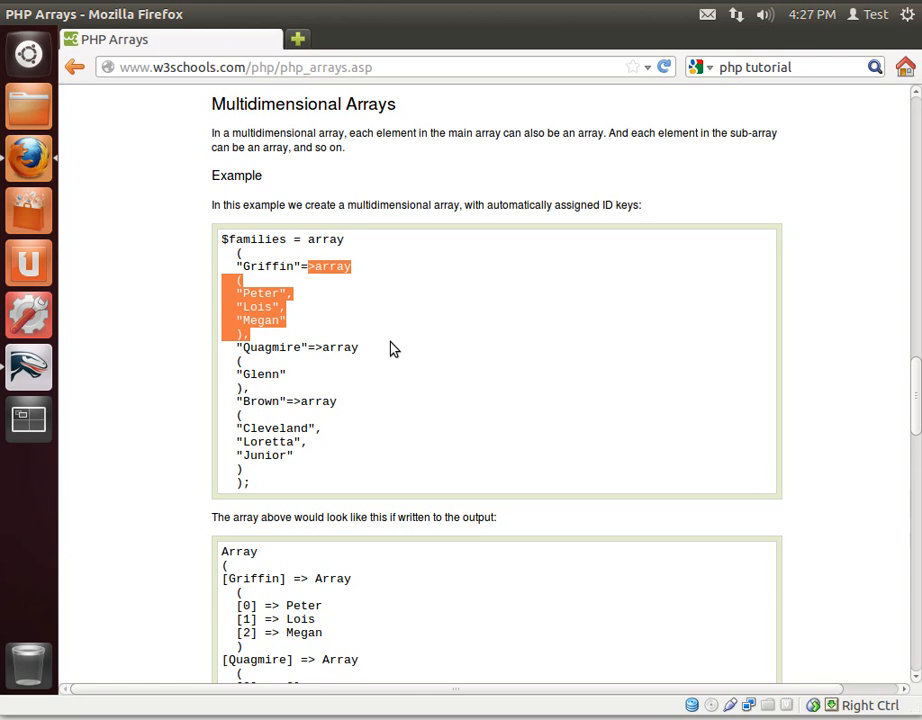
pyautogui.moveTo(35, 375)
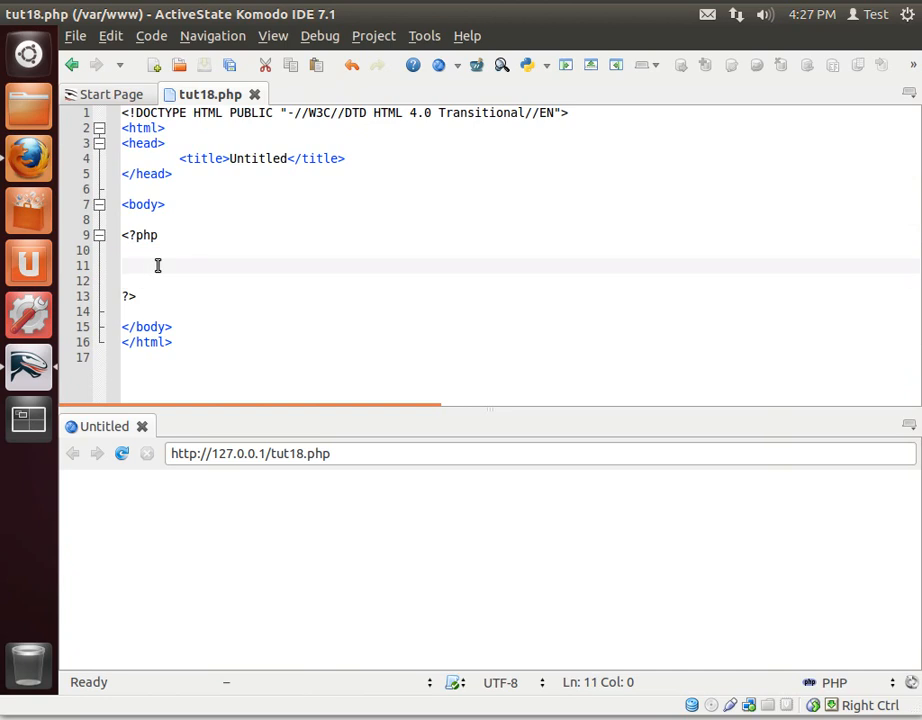
# Declare $petowners = array(...); with a "Bryan" key mapped to an inner array.
pyautogui.write('$per')
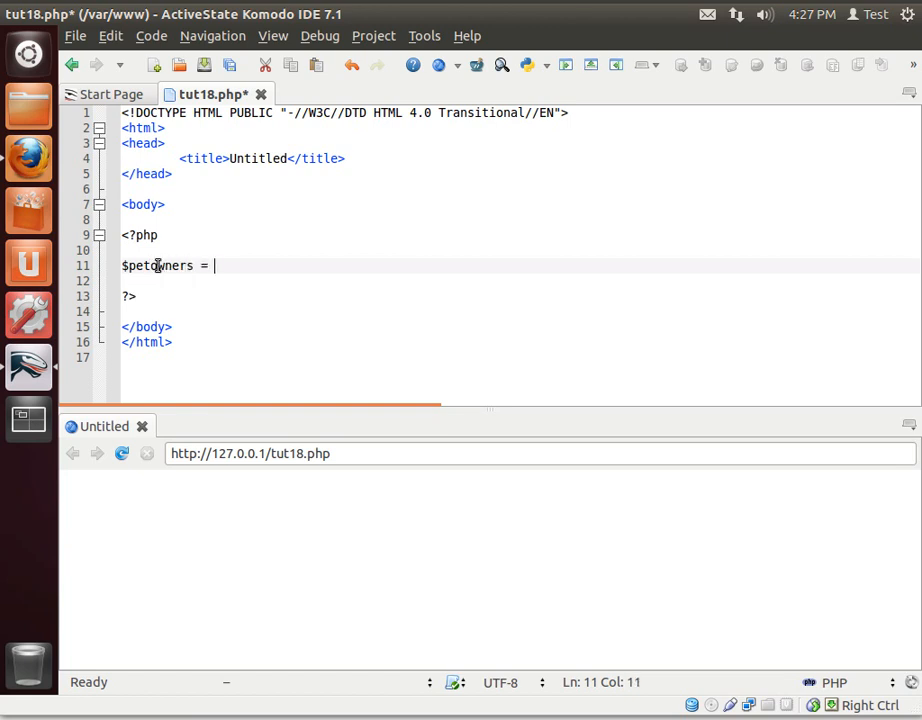
pyautogui.write('array')
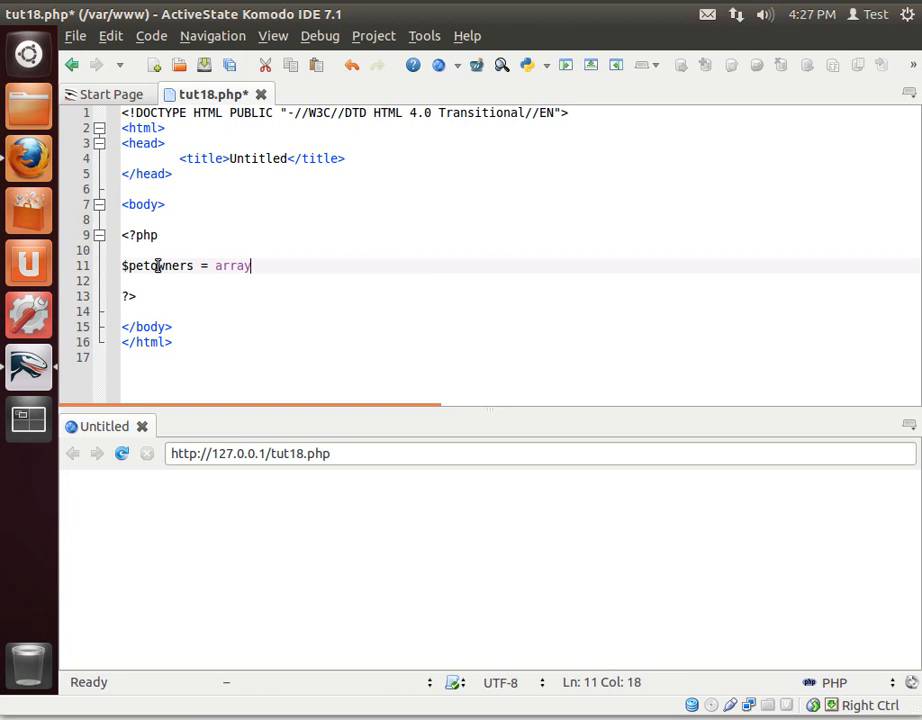
pyautogui.write('()')
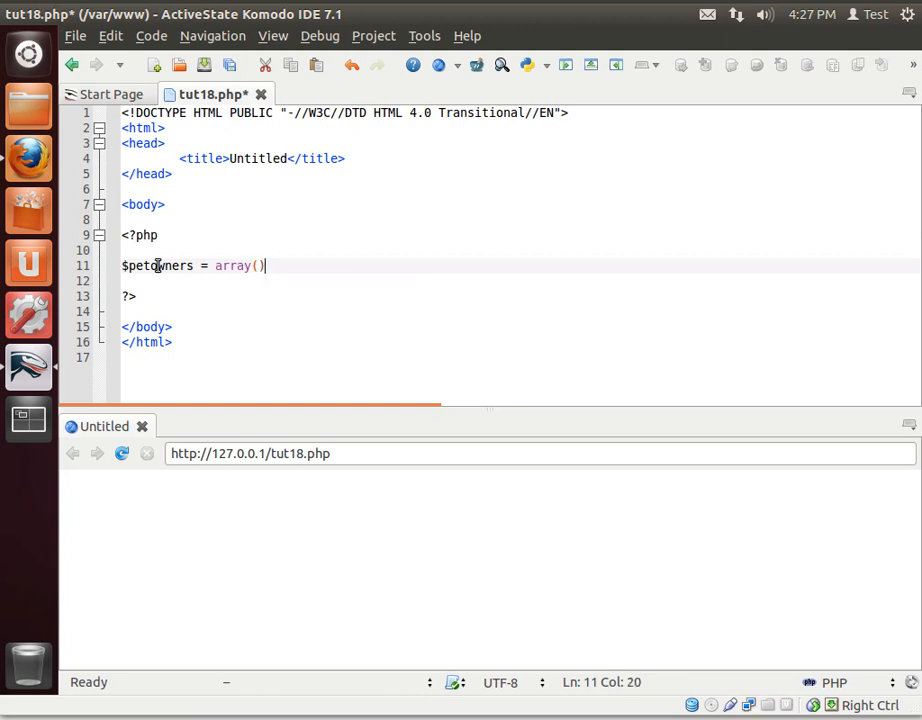
pyautogui.write(';')
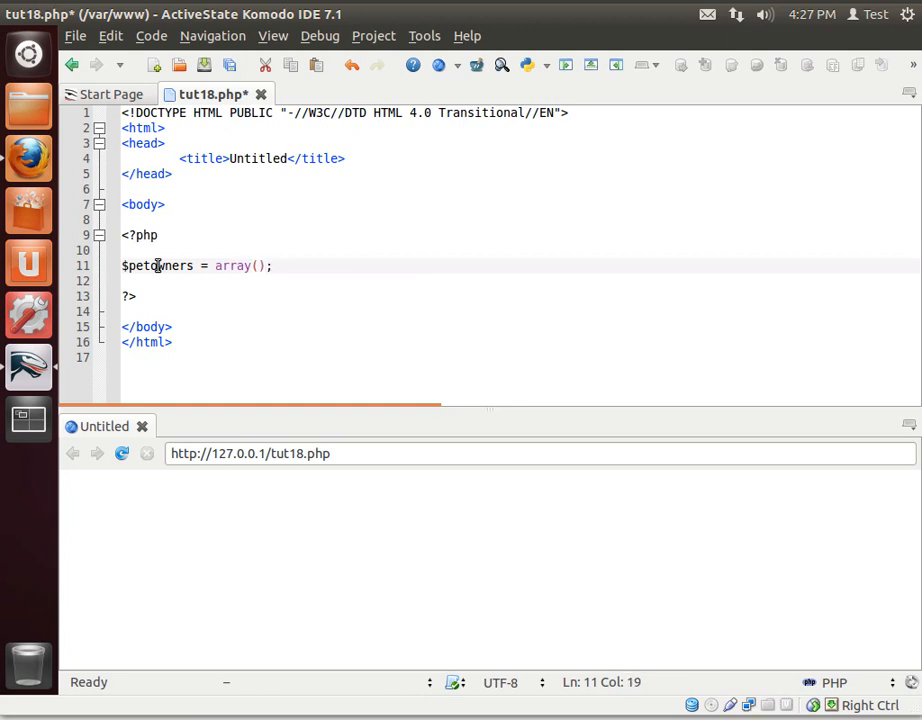
pyautogui.write('"Bryan"')
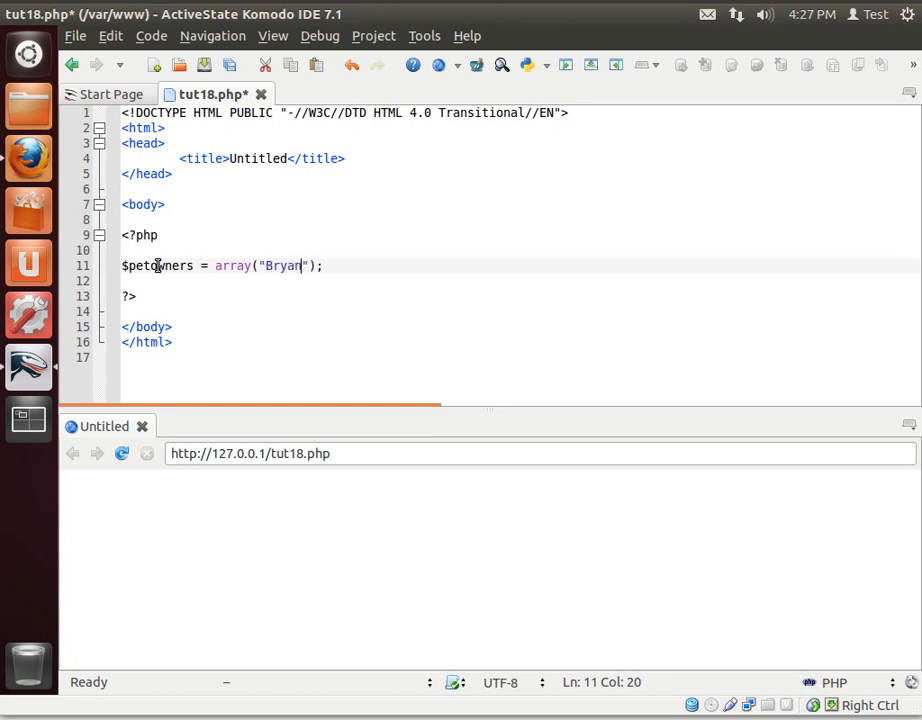
pyautogui.write('=')
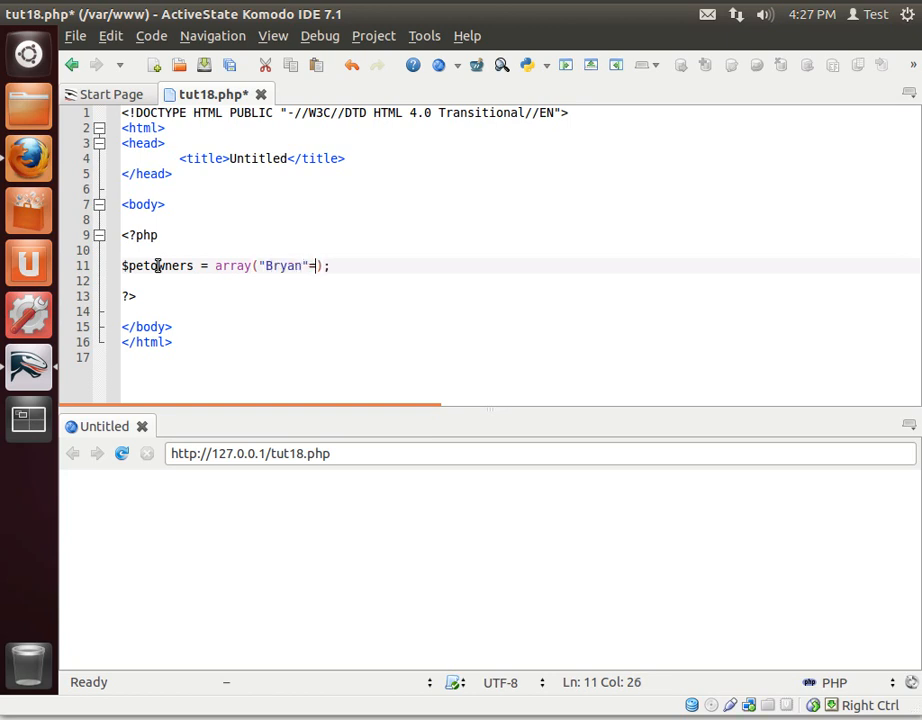
pyautogui.write('>array(')
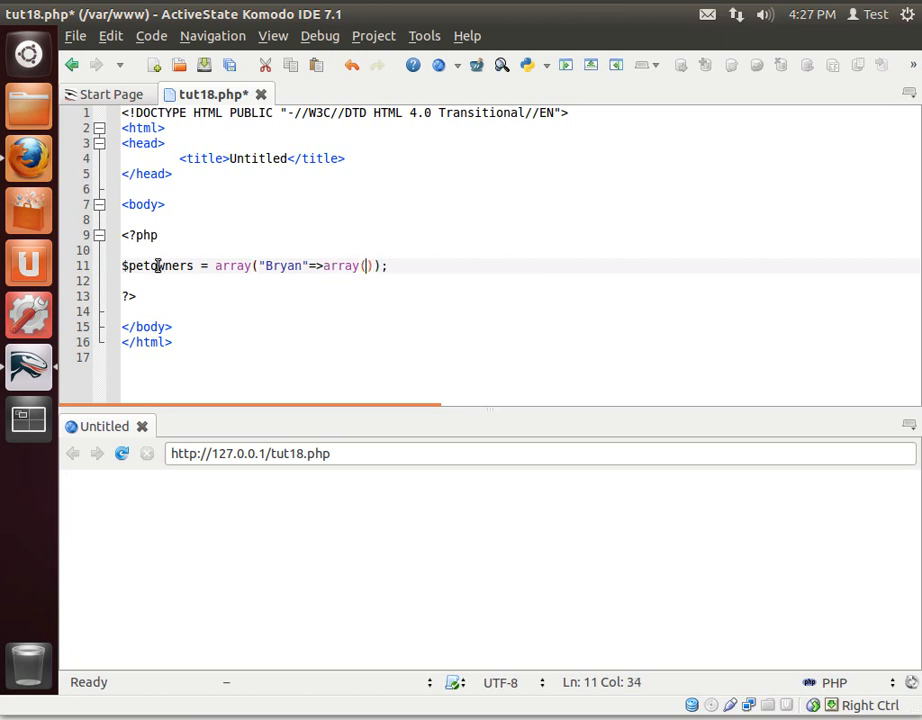
# Fill Bryan's inner array with "Shakes", "Phelia" and "Laserthingy".
pyautogui.write('""')
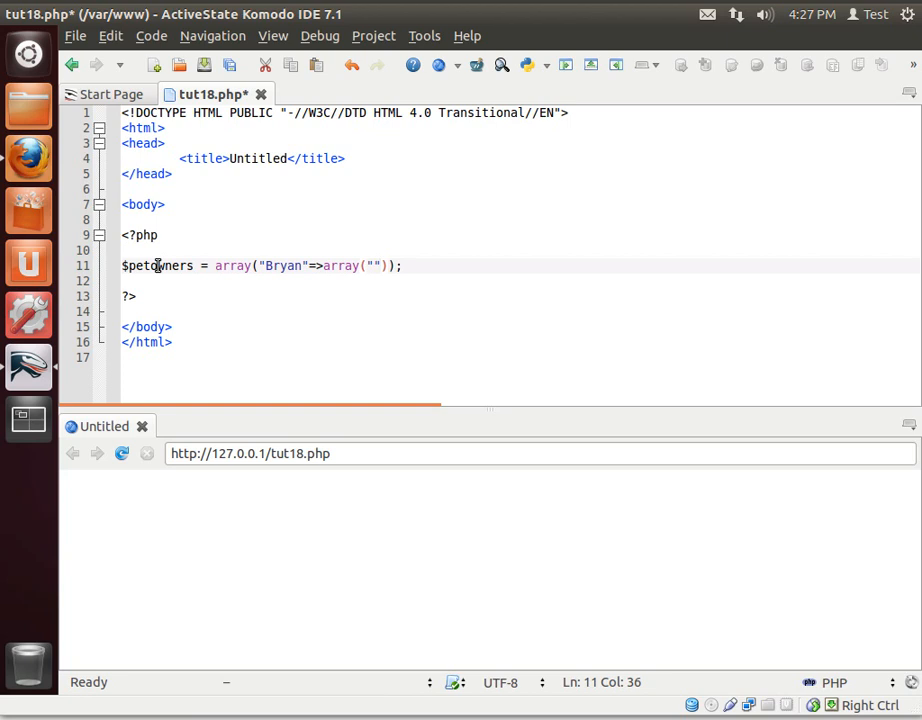
pyautogui.write('Sha')
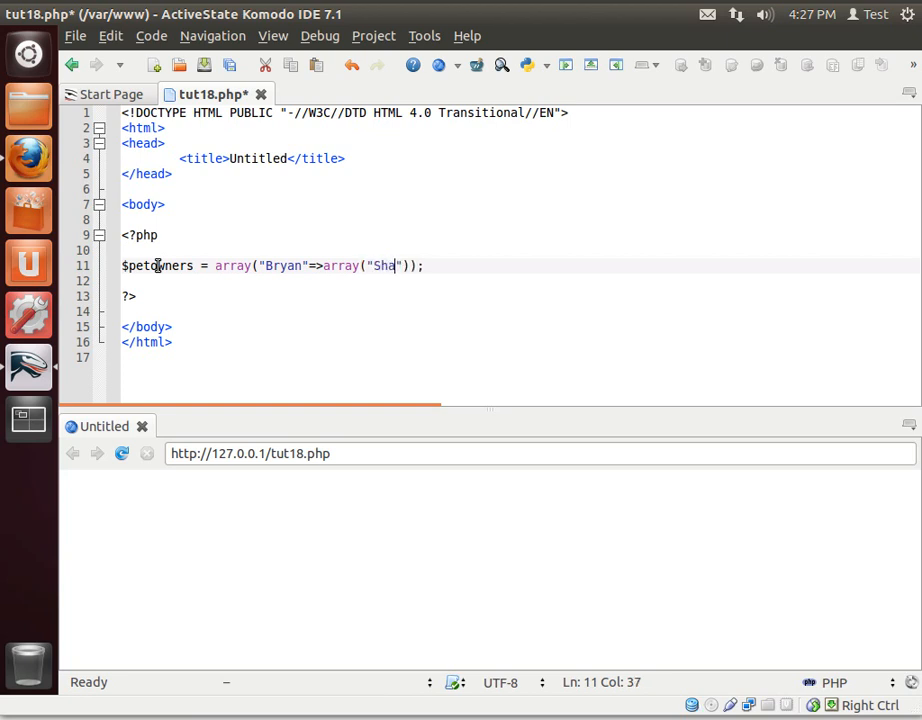
pyautogui.write('n')
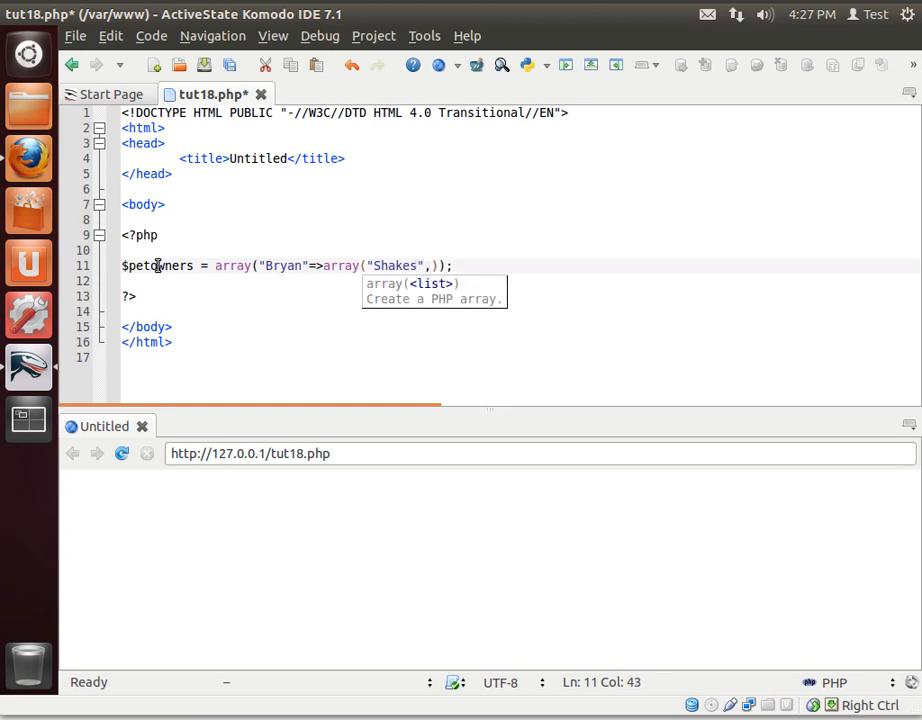
pyautogui.write('"Phelia')
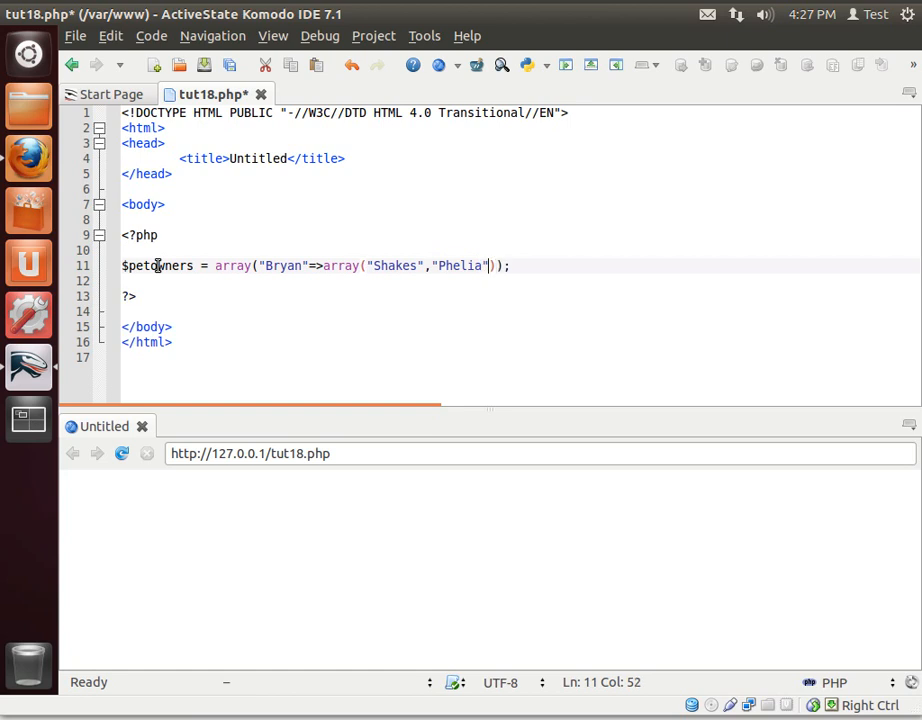
pyautogui.write(',')
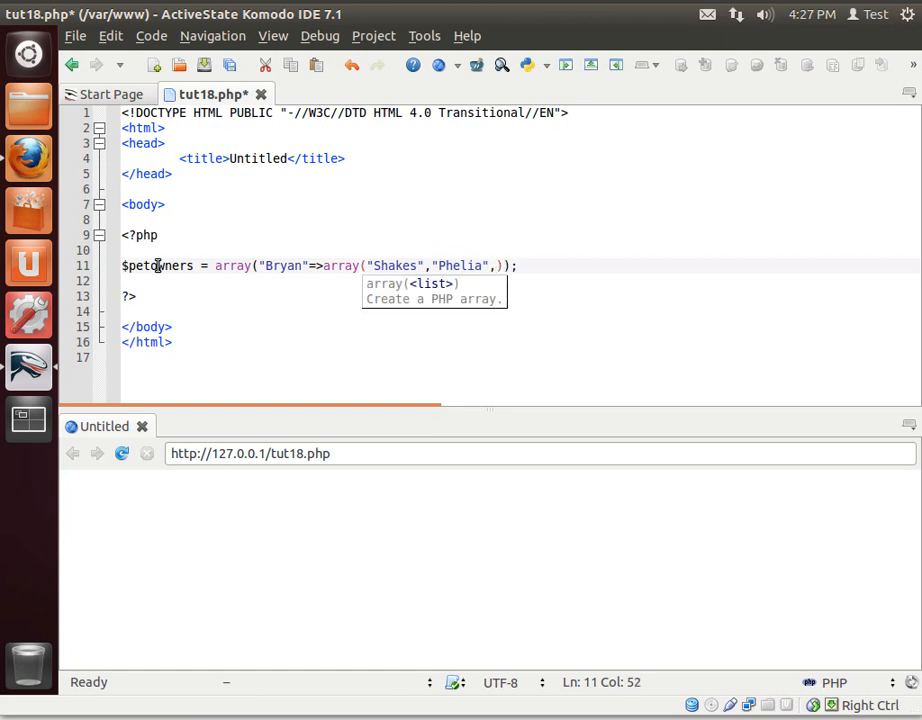
pyautogui.write('""')
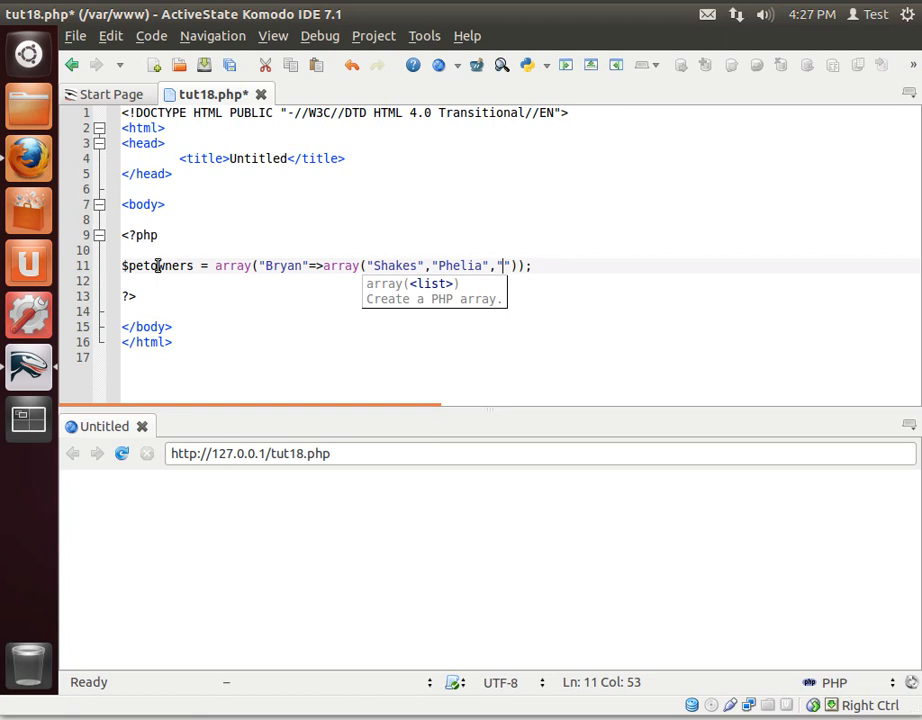
pyautogui.write('Lasrerthingy')
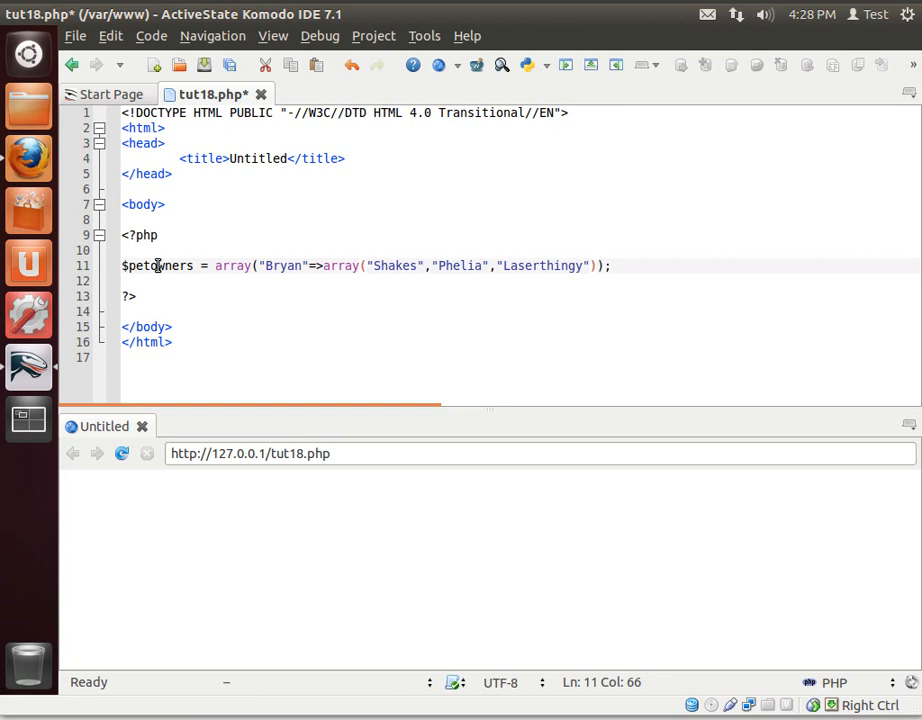
# Add a "heather" entry to $petowners holding an inner array with "Fishy".
pyautogui.write(',')
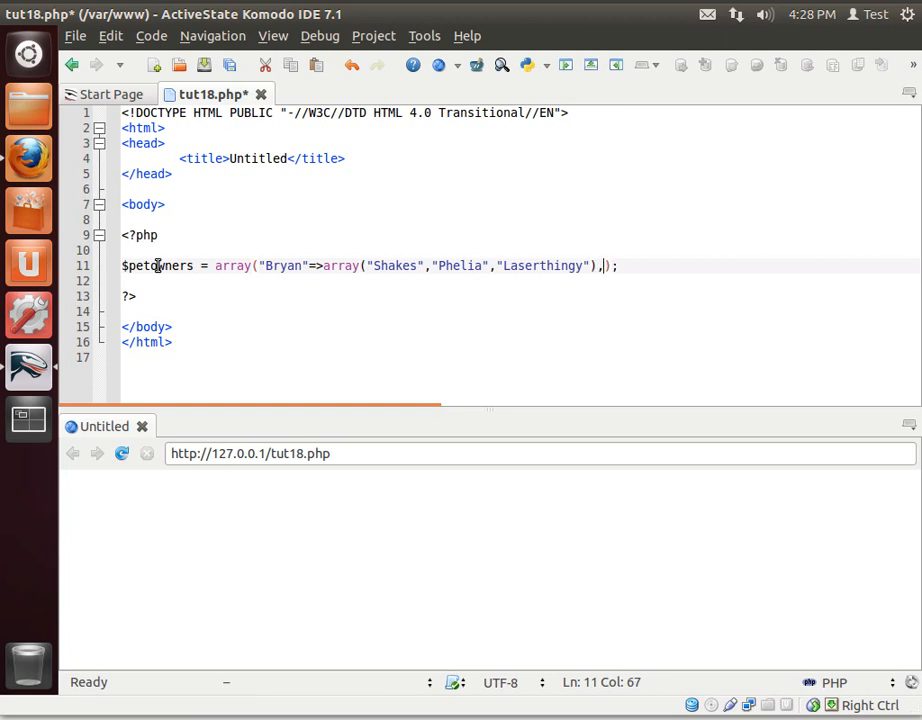
pyautogui.write('"heather"')
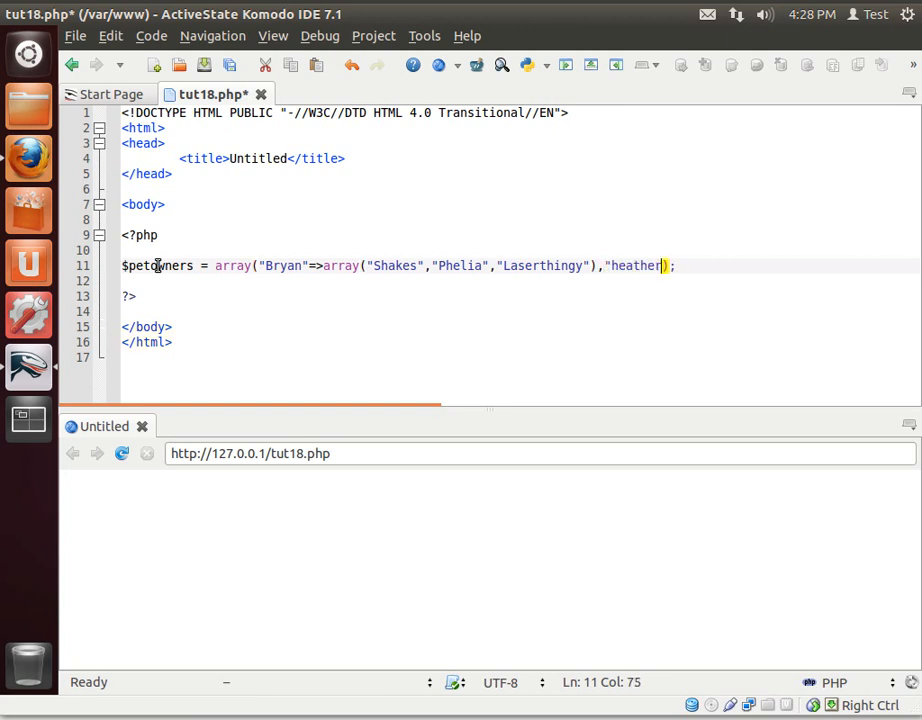
pyautogui.write('=')
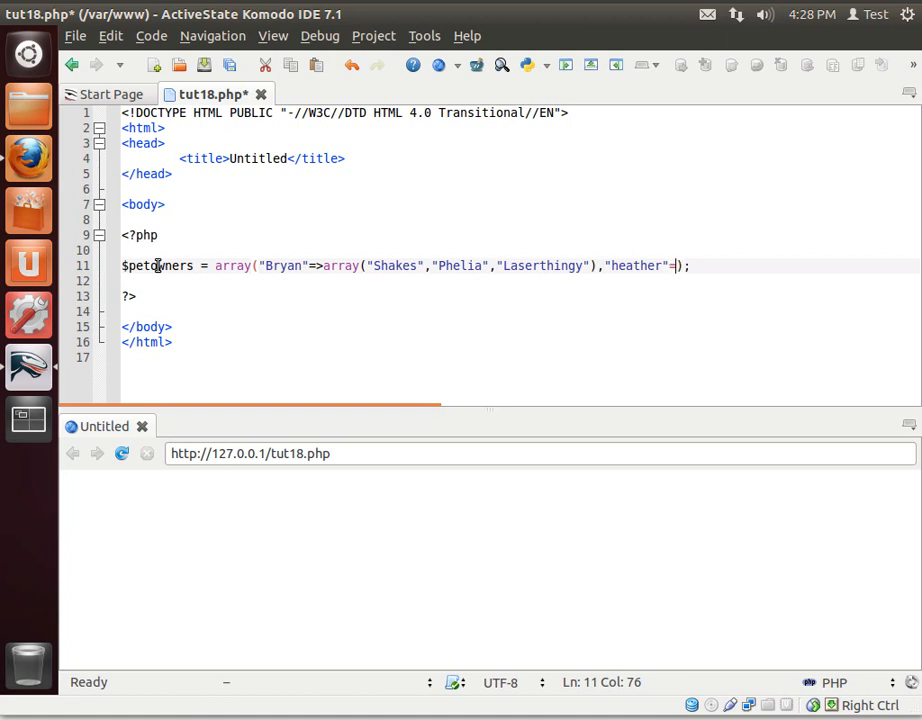
pyautogui.write('>')
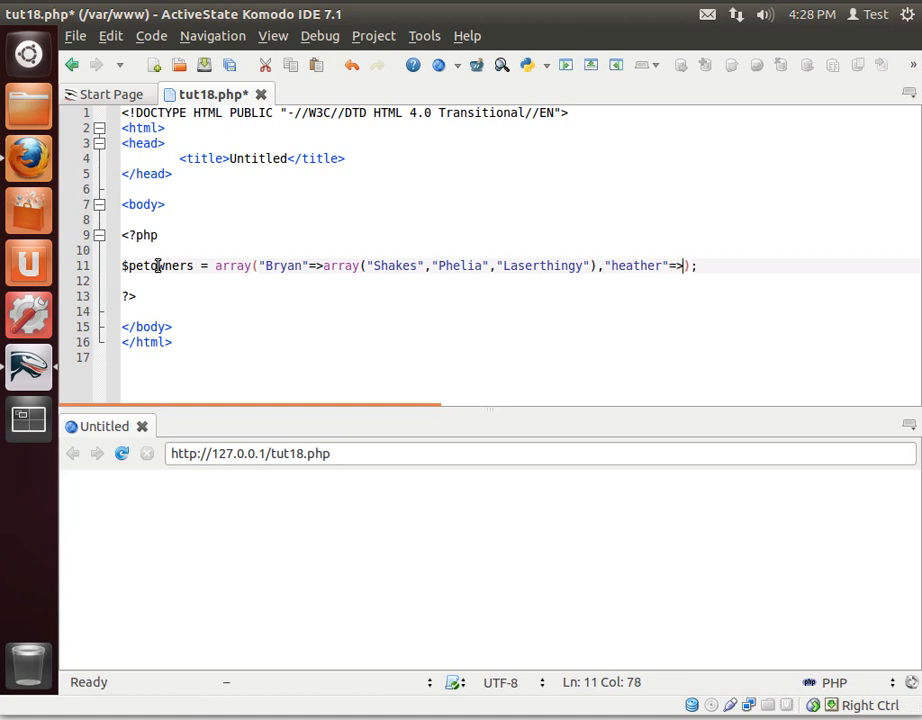
pyautogui.write('array(')
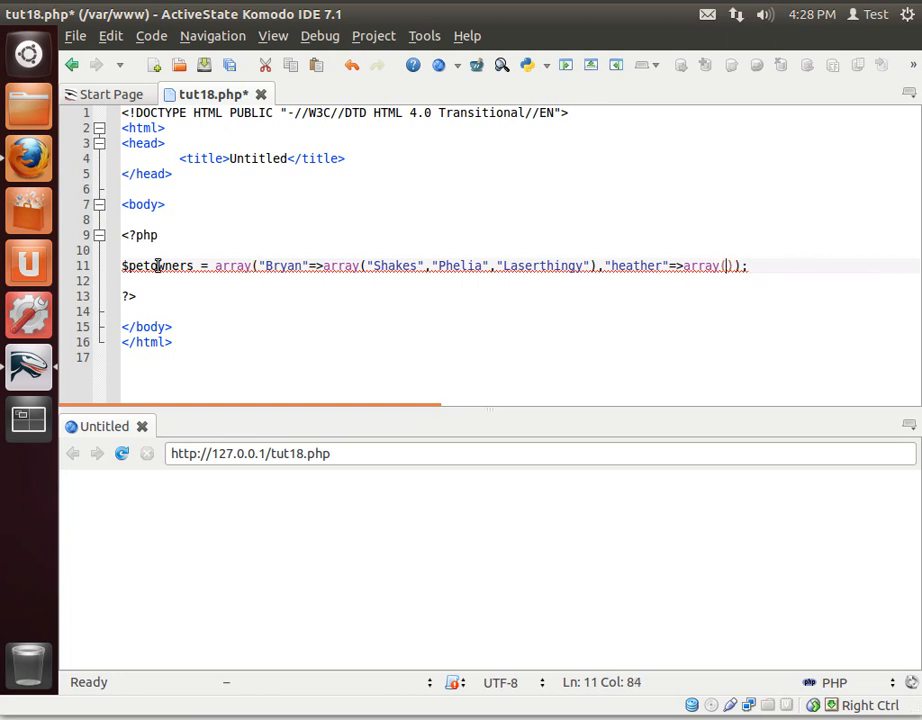
pyautogui.write('"')
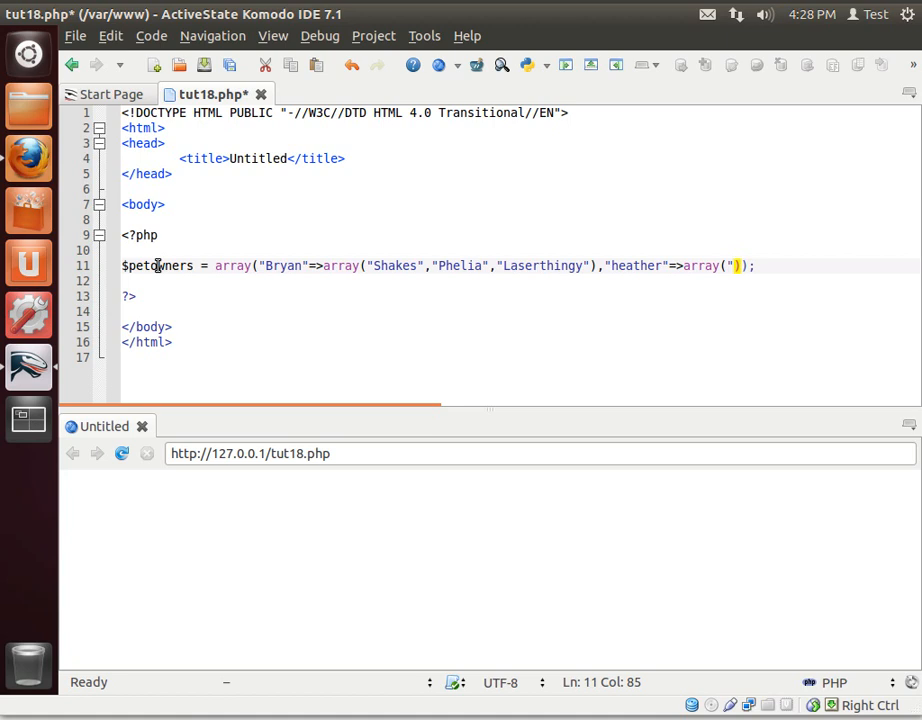
pyautogui.write('"')
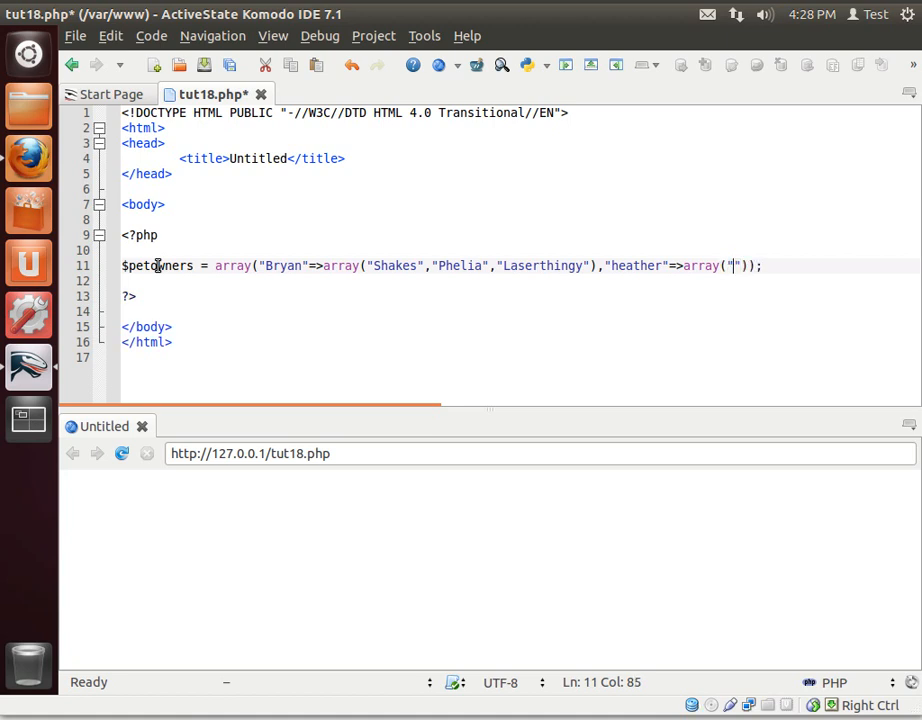
pyautogui.write('Fishy')
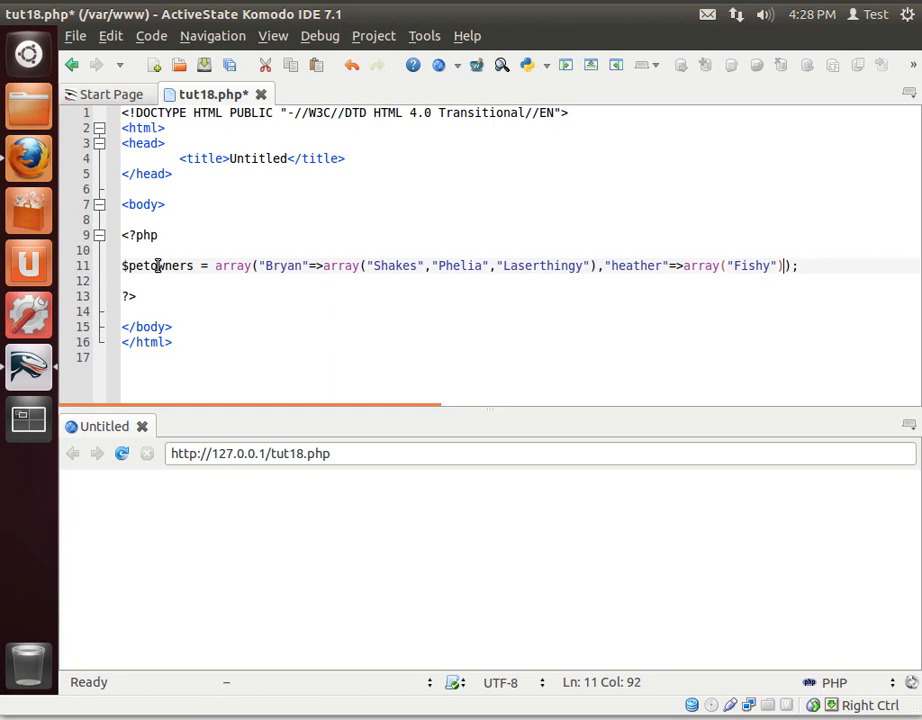
# Add a "Mike" entry holding "Doggy" and "Liger" to complete the array.
pyautogui.write(',')
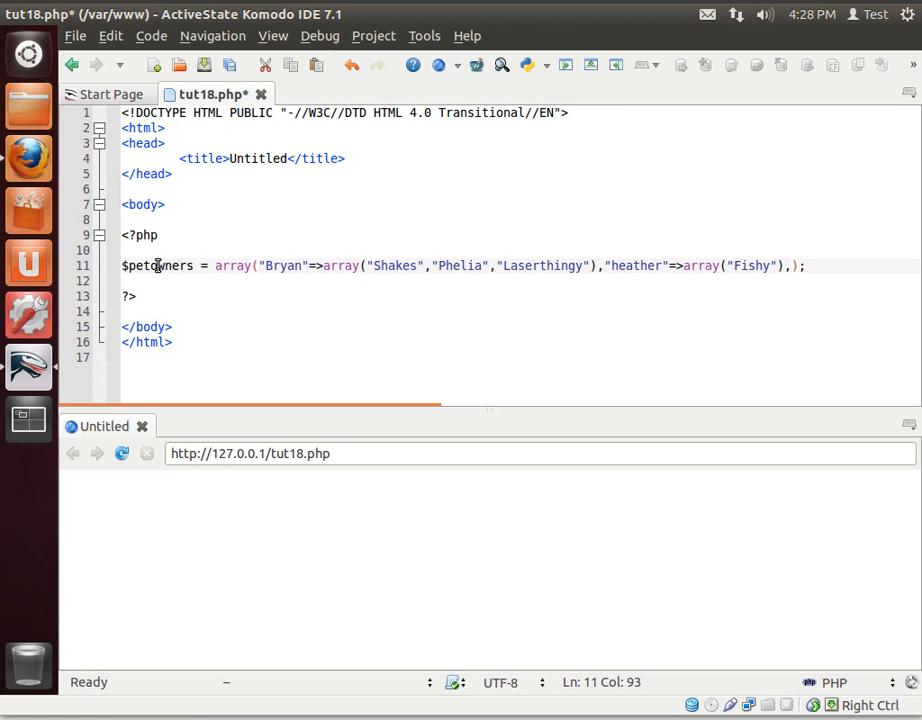
pyautogui.write('Mike')
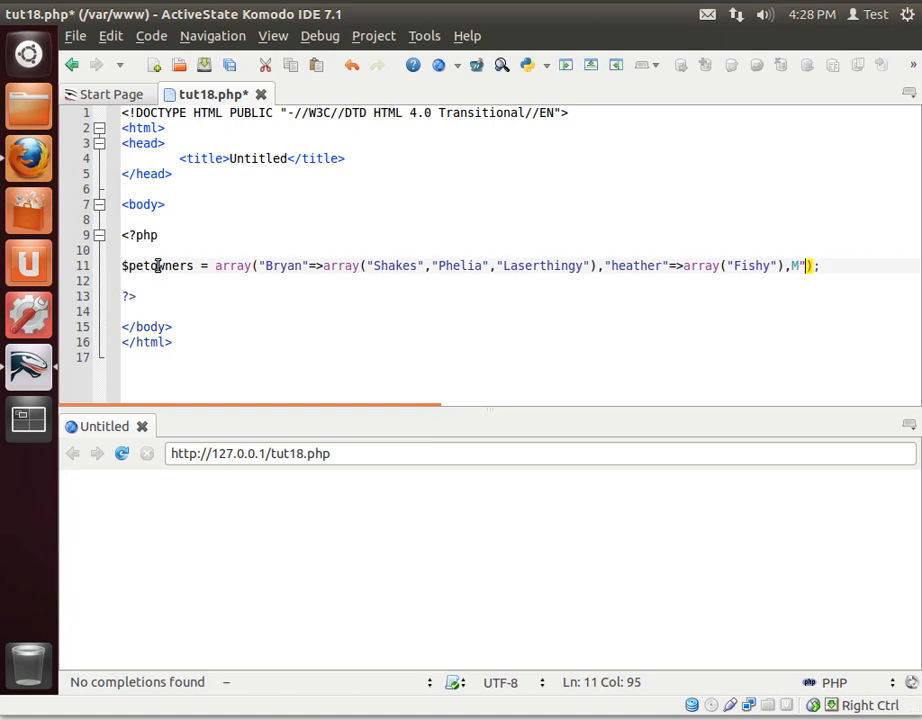
pyautogui.write('ike')
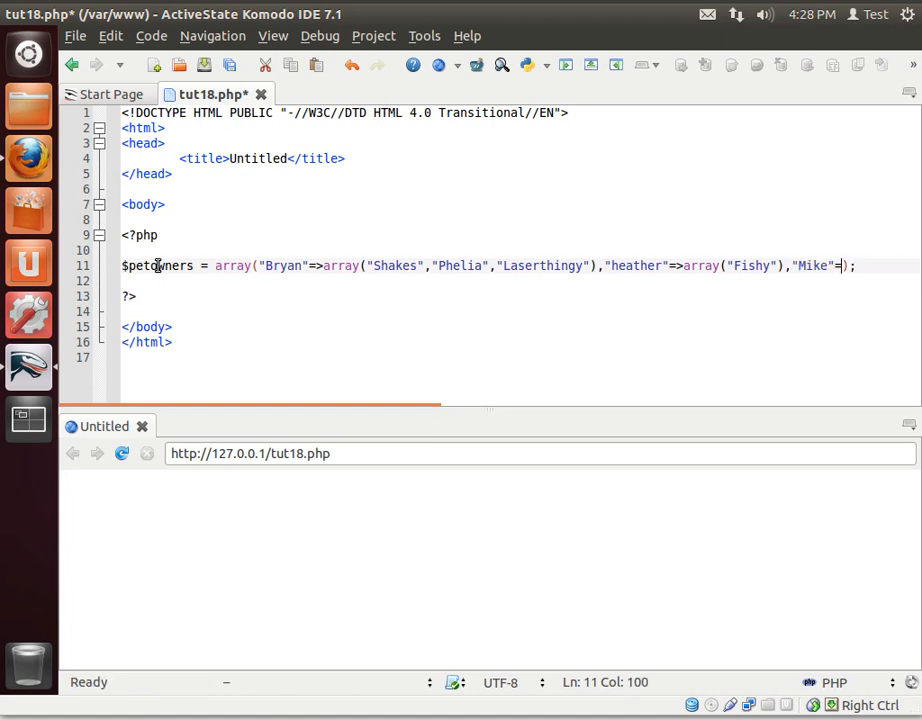
pyautogui.write('array("')
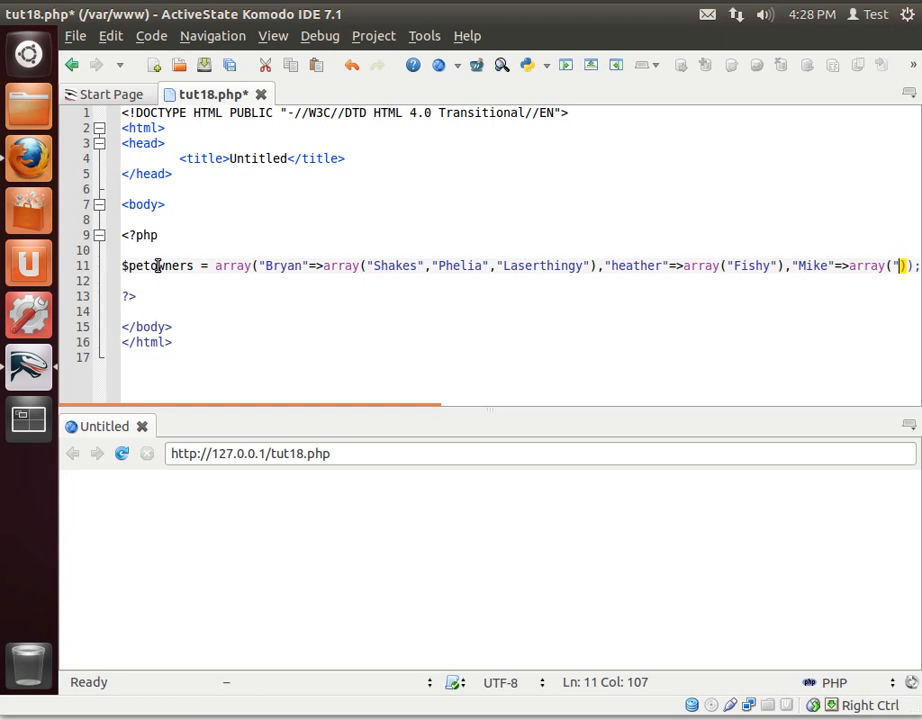
pyautogui.write('Doggy"')
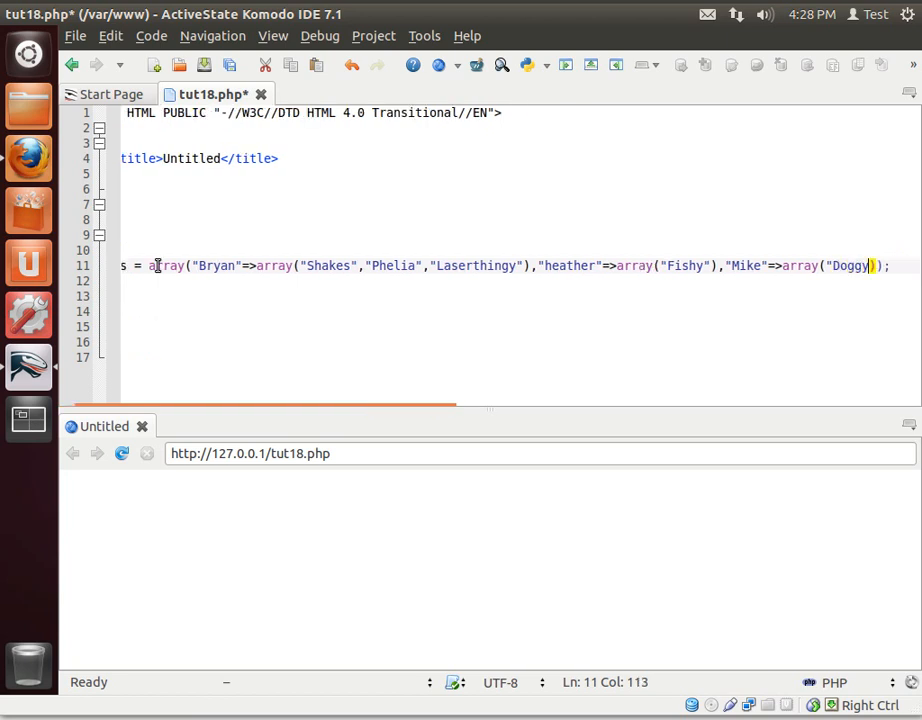
pyautogui.write(')')
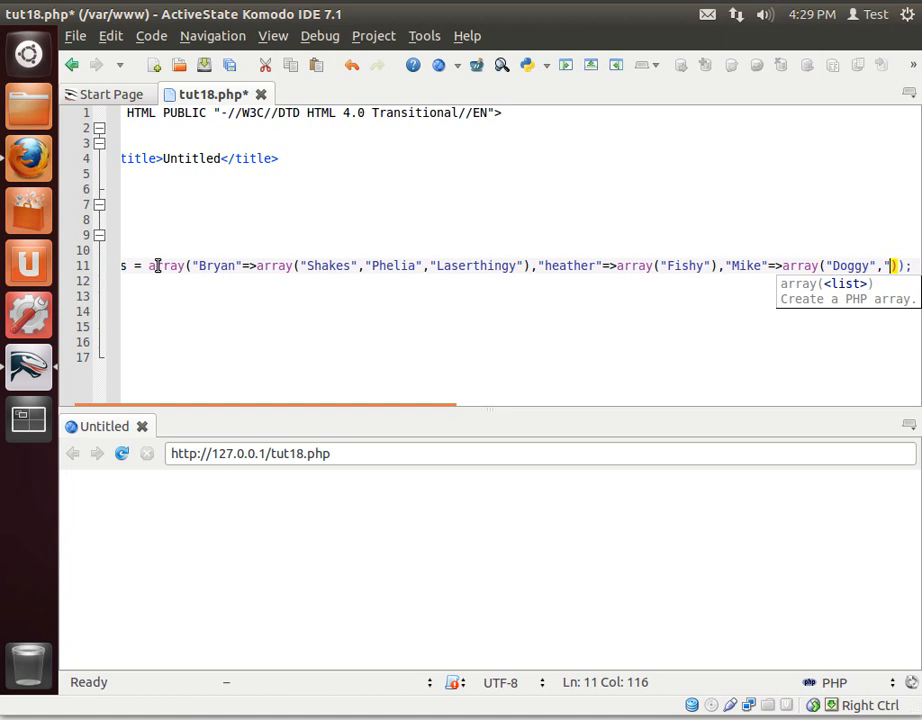
pyautogui.write('Liger')
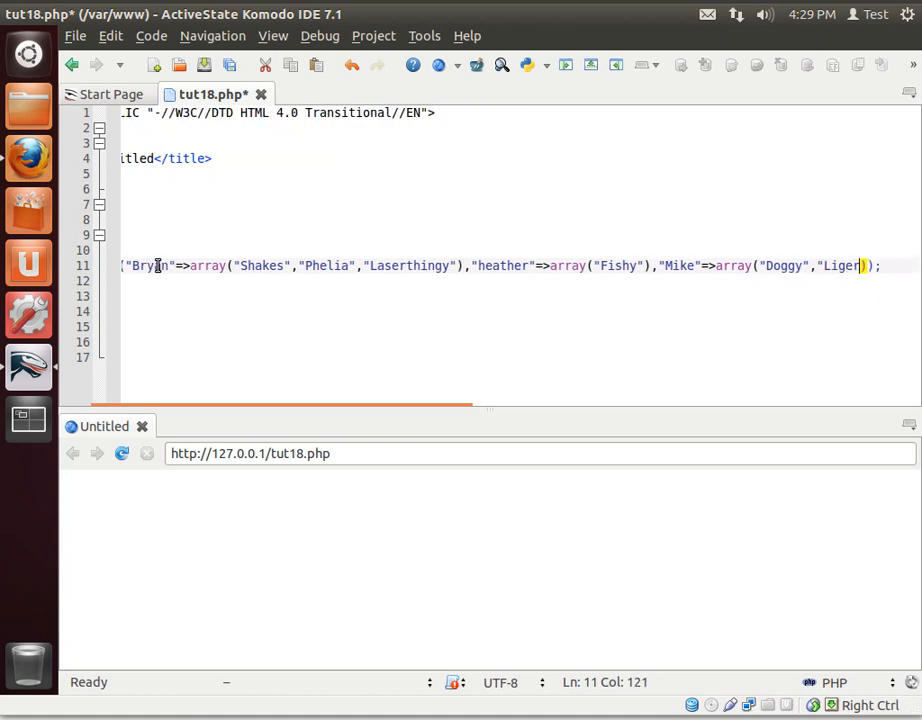
pyautogui.write('"')
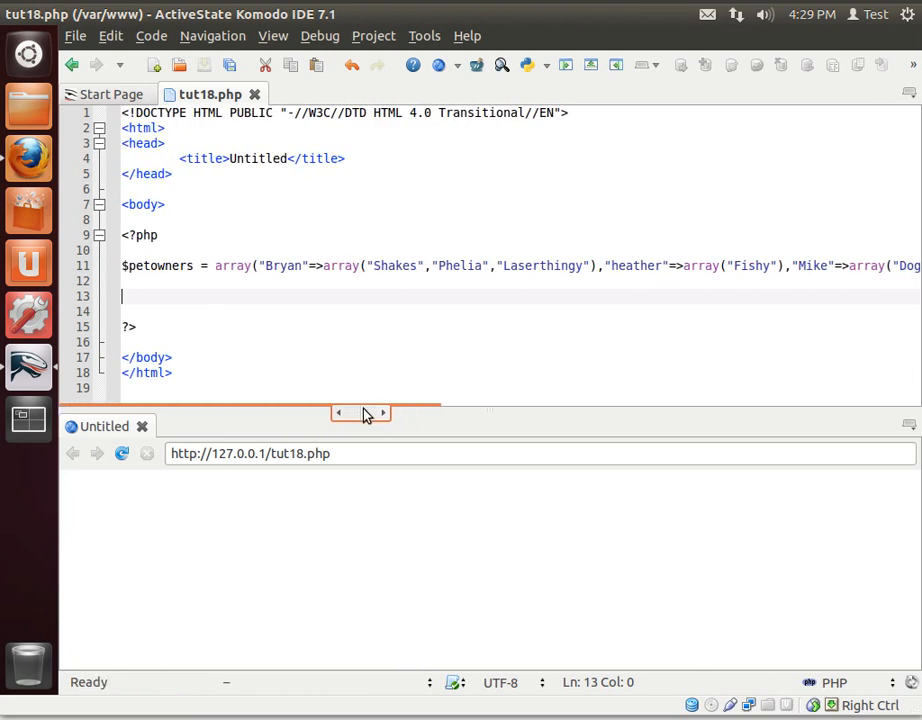
# Write echo $petowners['Bryan'][0]; so the preview shows Shakes.
pyautogui.moveTo(360, 412); pyautogui.dragTo(383, 412)
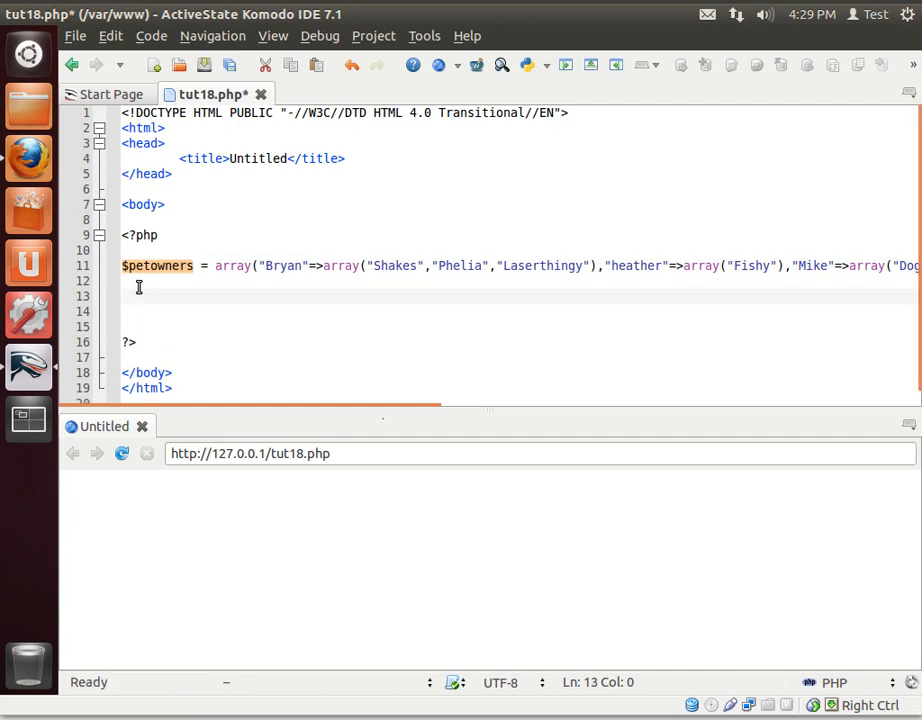
pyautogui.write('echo')
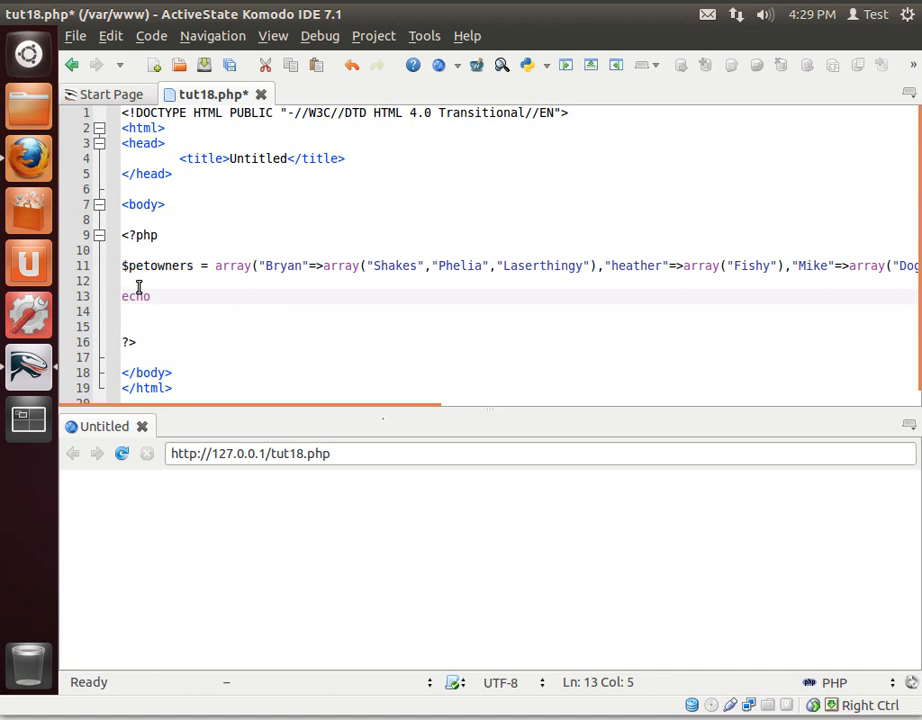
pyautogui.write("$petowners['")
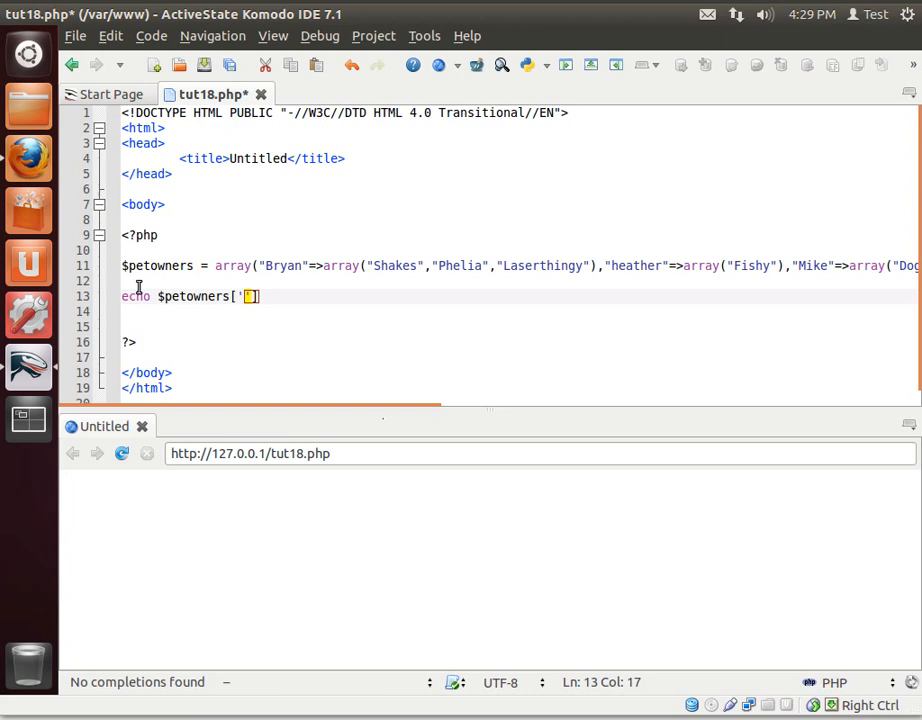
pyautogui.write('b')
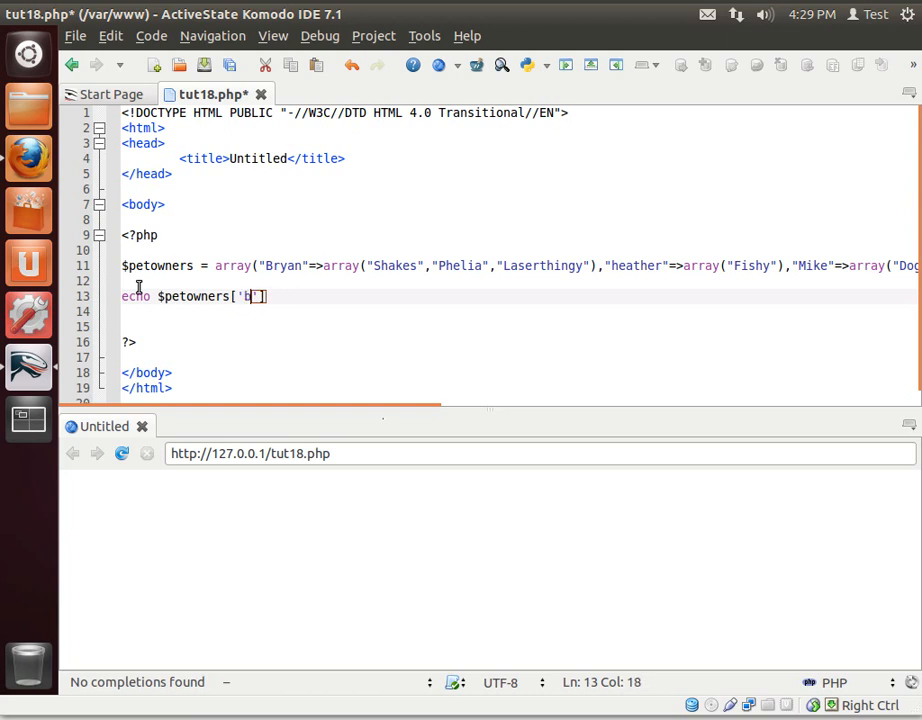
pyautogui.write('ryan')
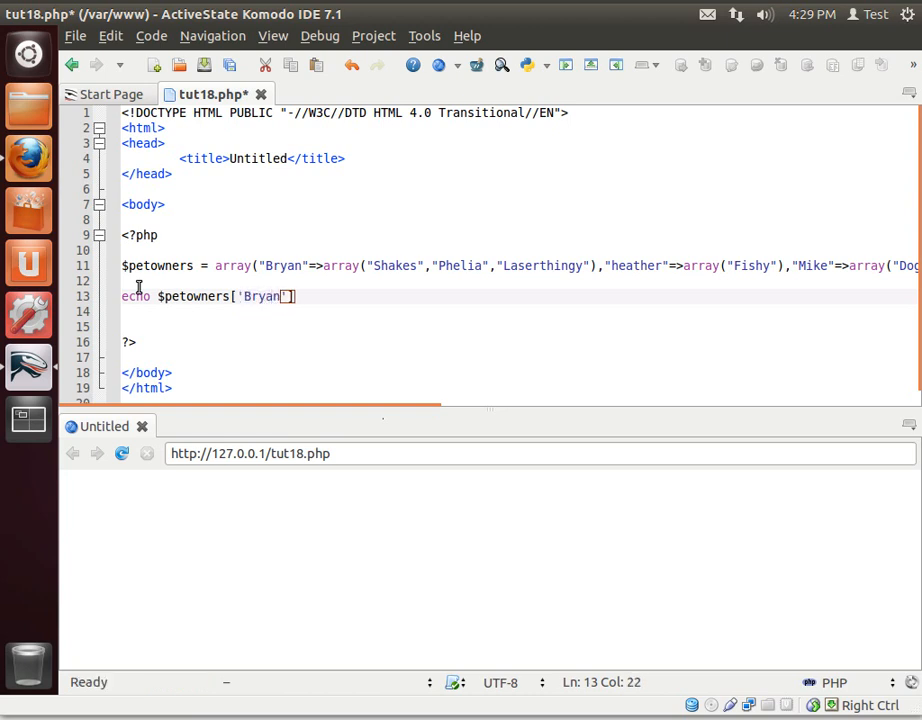
pyautogui.write('[];')
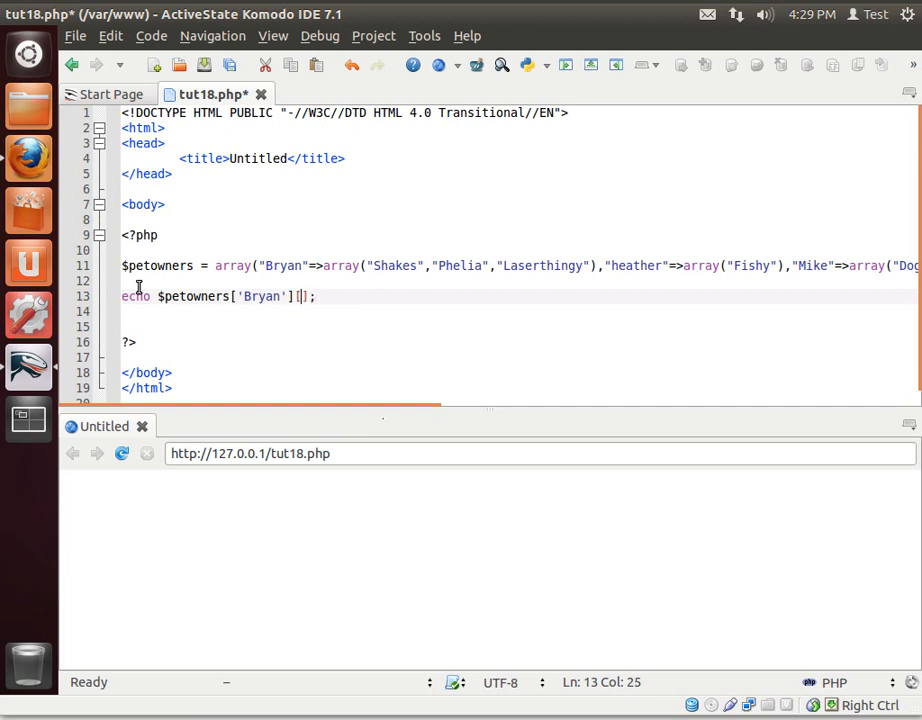
pyautogui.write('0')
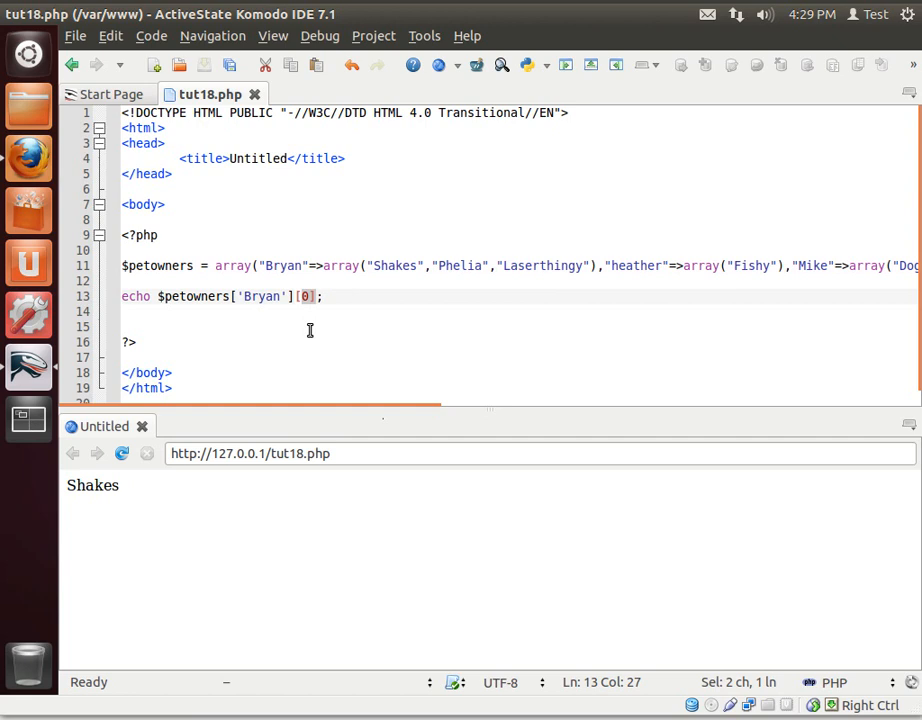
pyautogui.moveTo(319, 321)
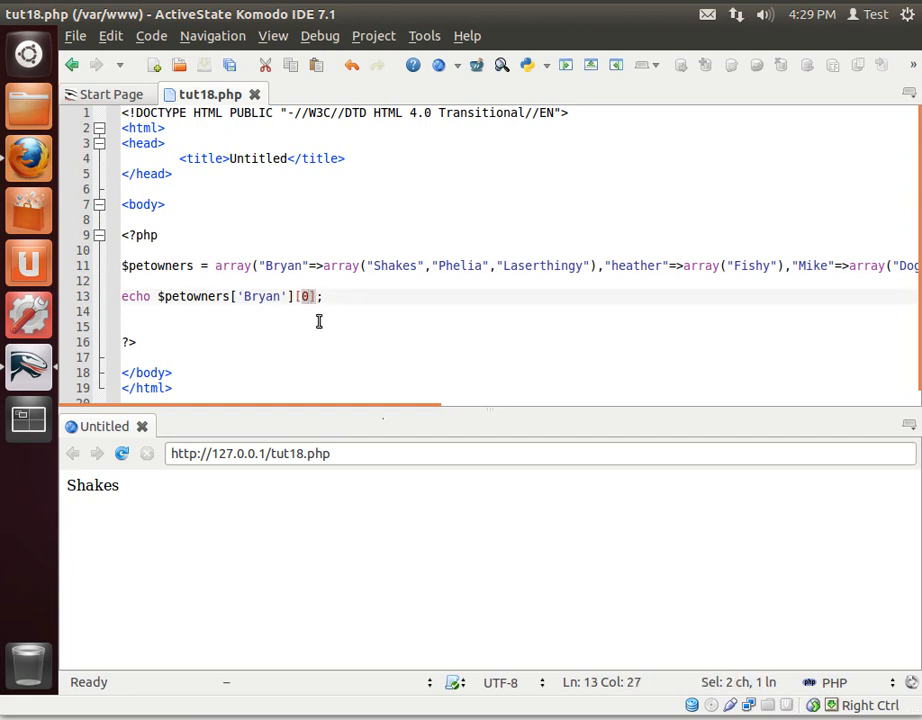
# Change the echo to read $petowners['heather'][2], trying index 1 along the way.
pyautogui.write('1')
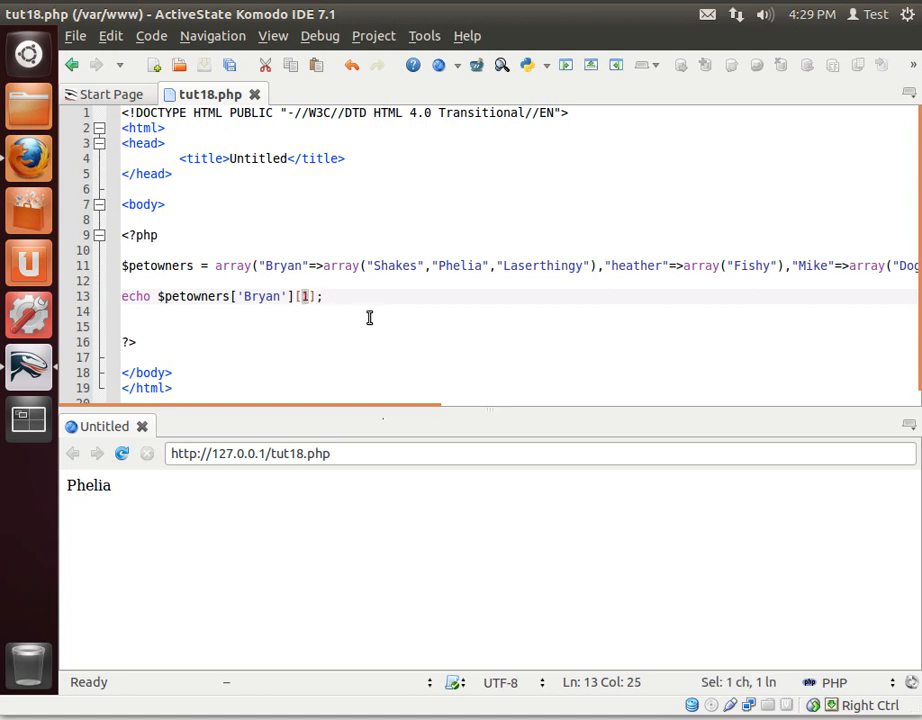
pyautogui.write('2')
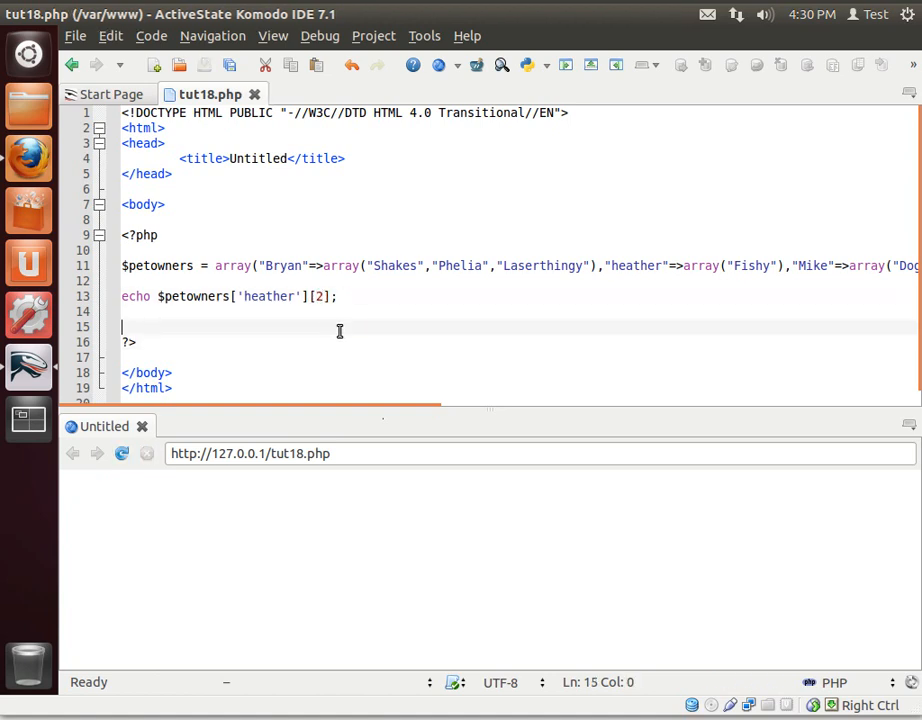
pyautogui.moveTo(668, 266)
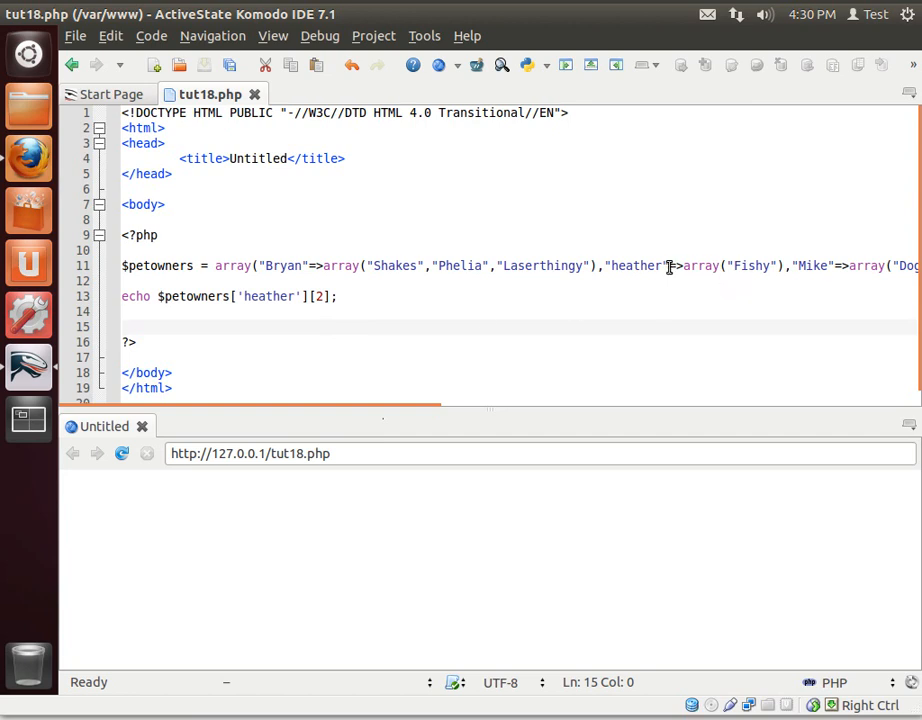
# Append . "<br>" to the echo and add echo count($petowners['heather']); below it.
pyautogui.doubleClick(755, 265)
pyautogui.write(' .')
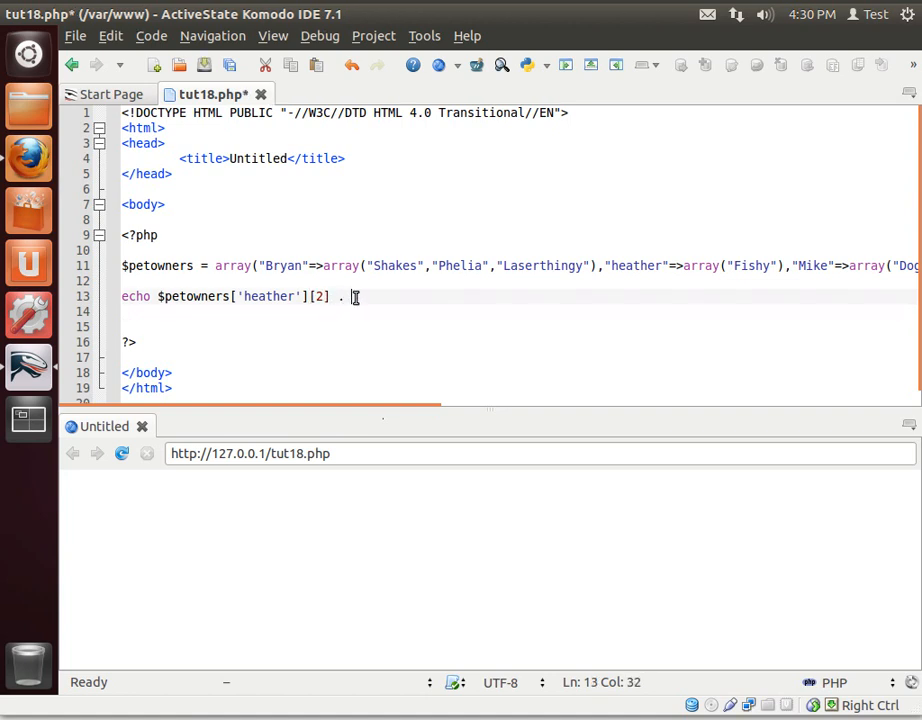
pyautogui.write('"";')
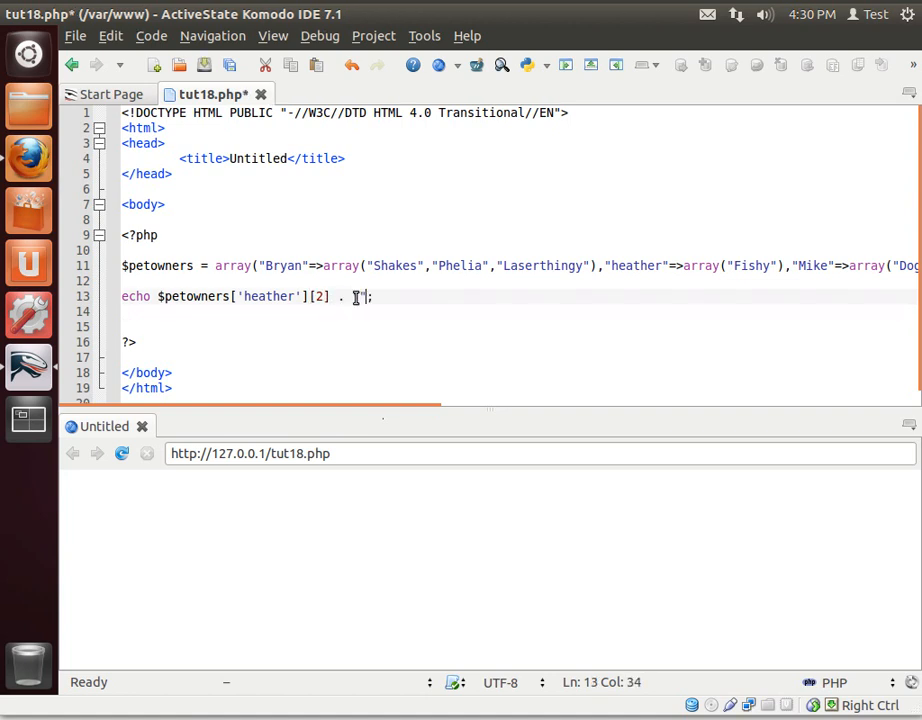
pyautogui.write('<br>')
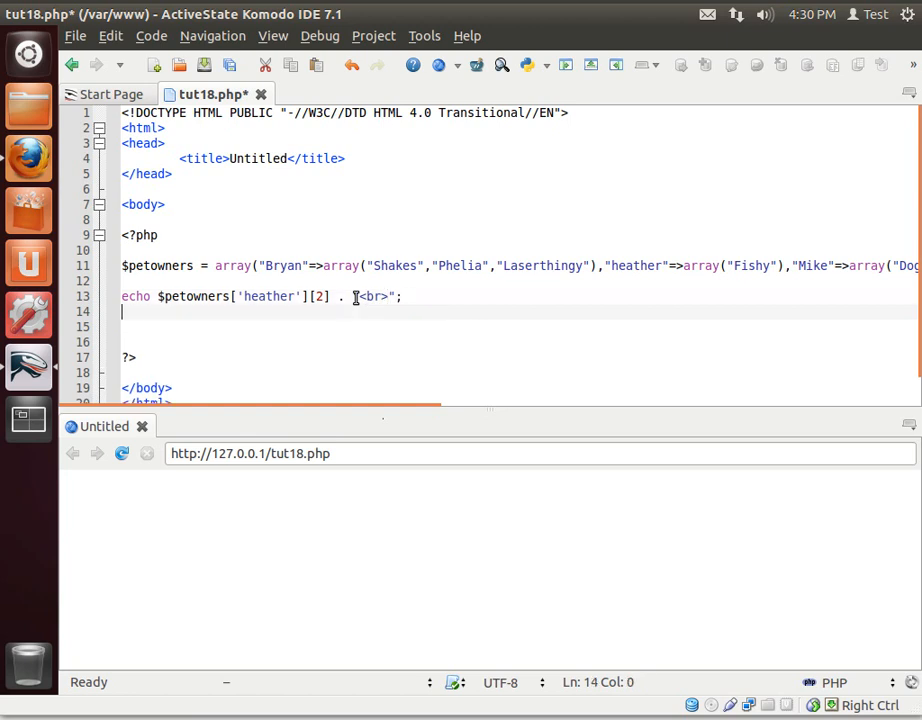
pyautogui.write('echo cour')
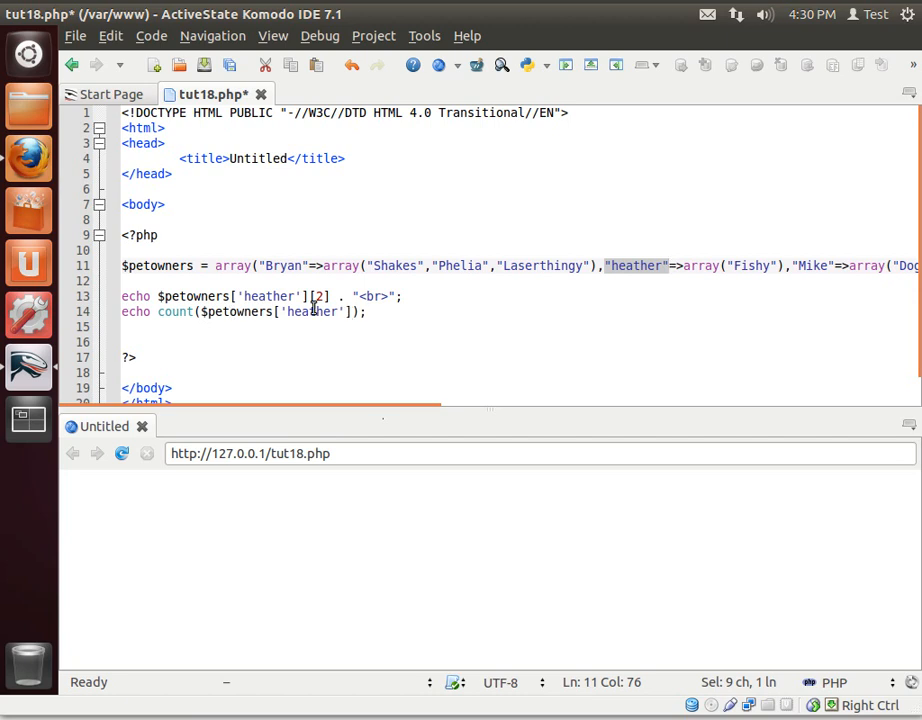
pyautogui.moveTo(152, 270)
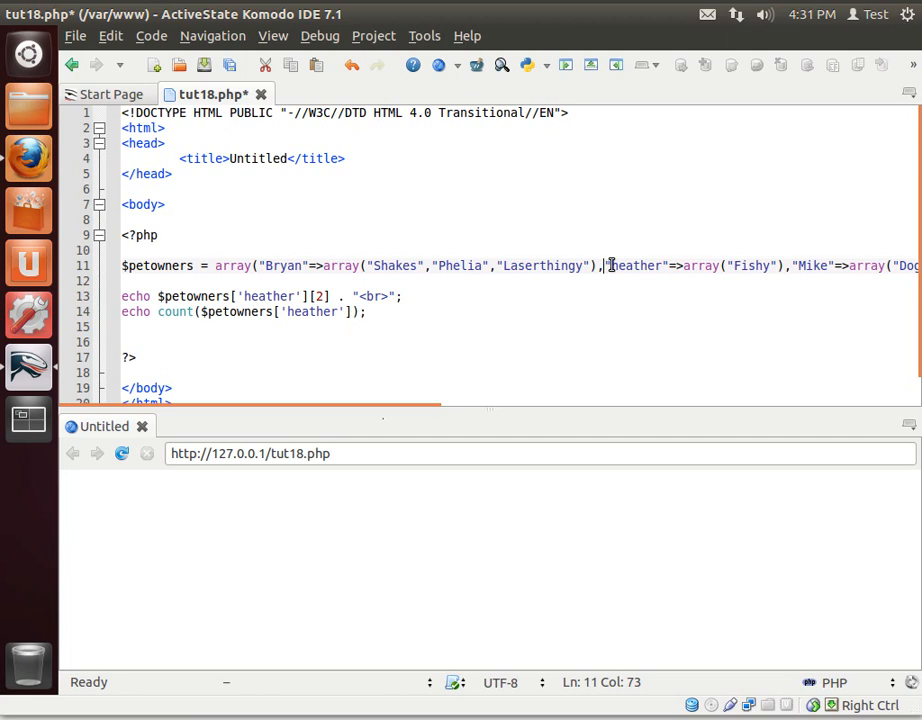
# Insert echo $petowners['heather'] . "<br>"; and use index 0 above so the preview shows Fishy, Array, 1.
pyautogui.moveTo(607, 265); pyautogui.dragTo(786, 265)
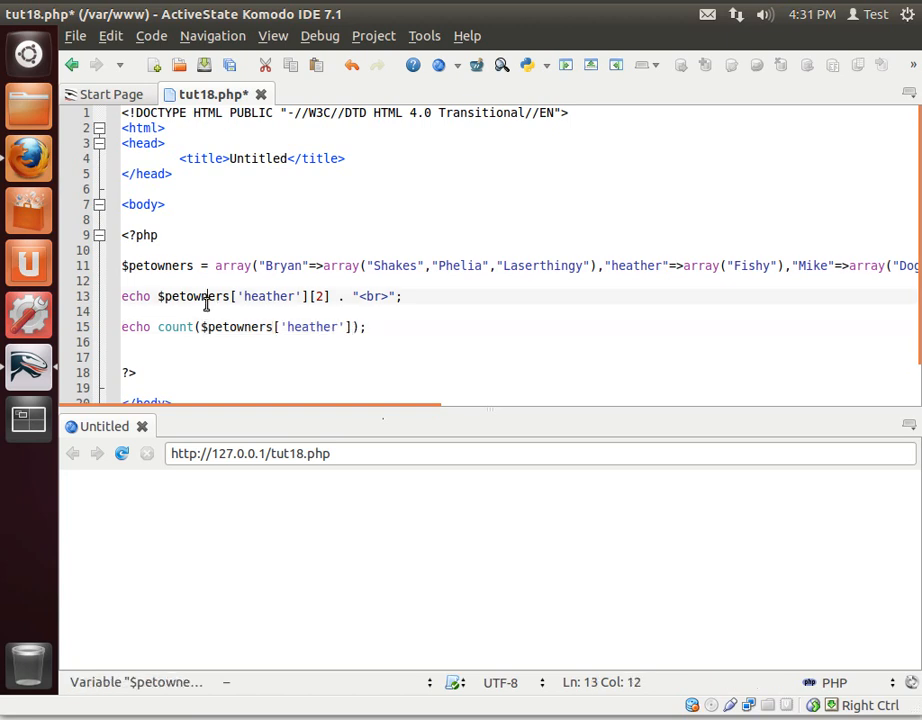
pyautogui.write('e')
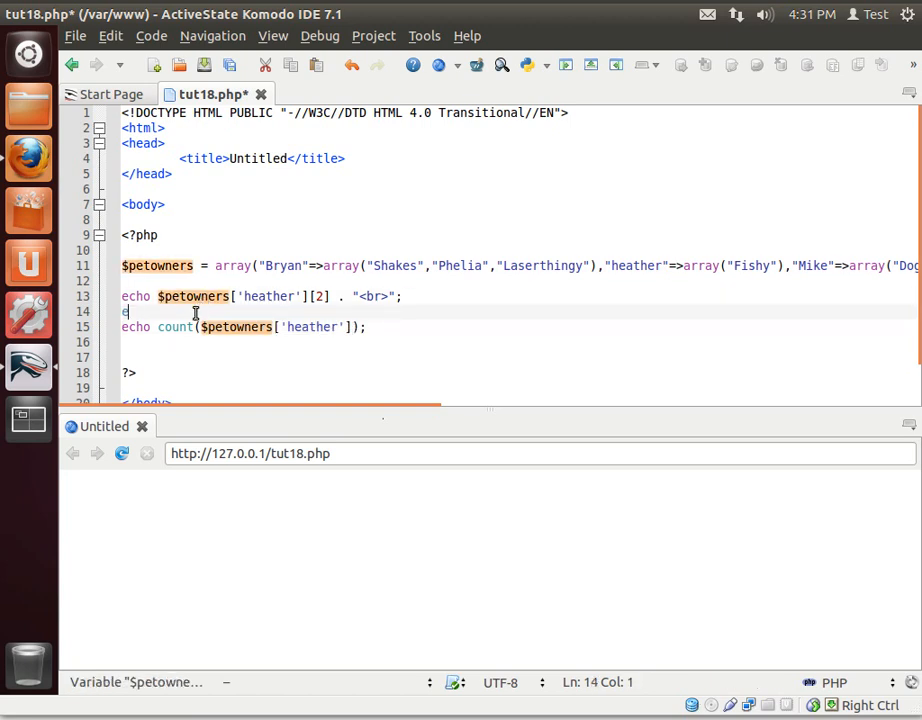
pyautogui.write("cho $petowners['heather']")
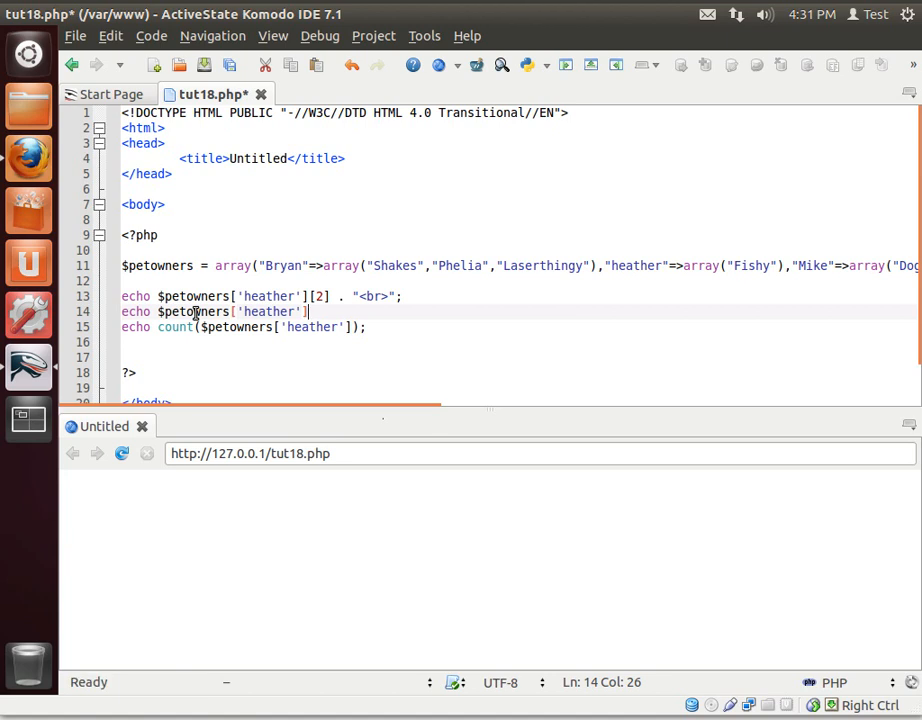
pyautogui.write('. "')
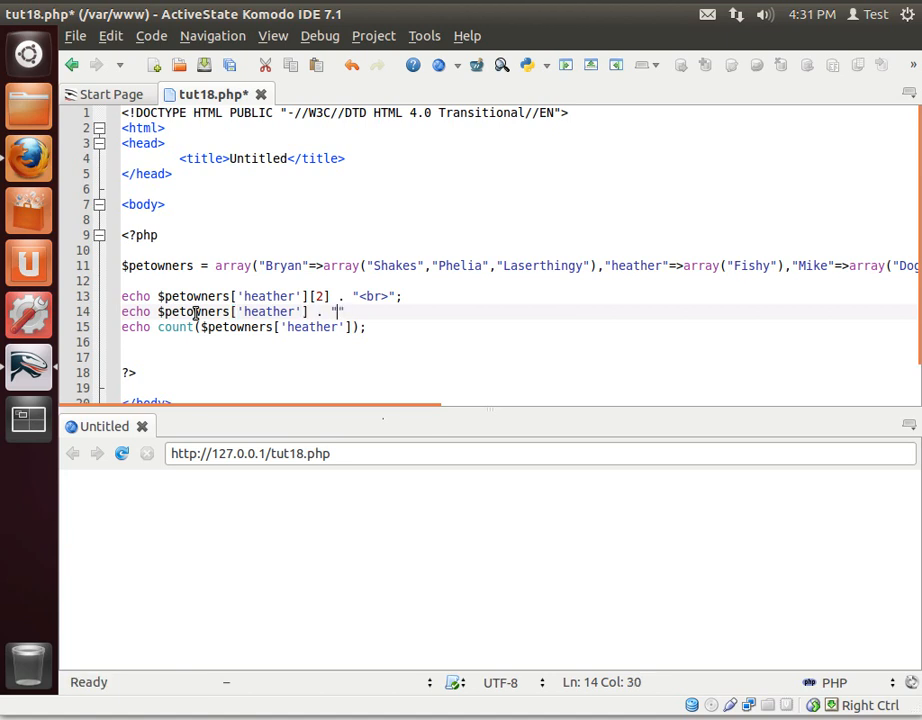
pyautogui.write('<br>";')
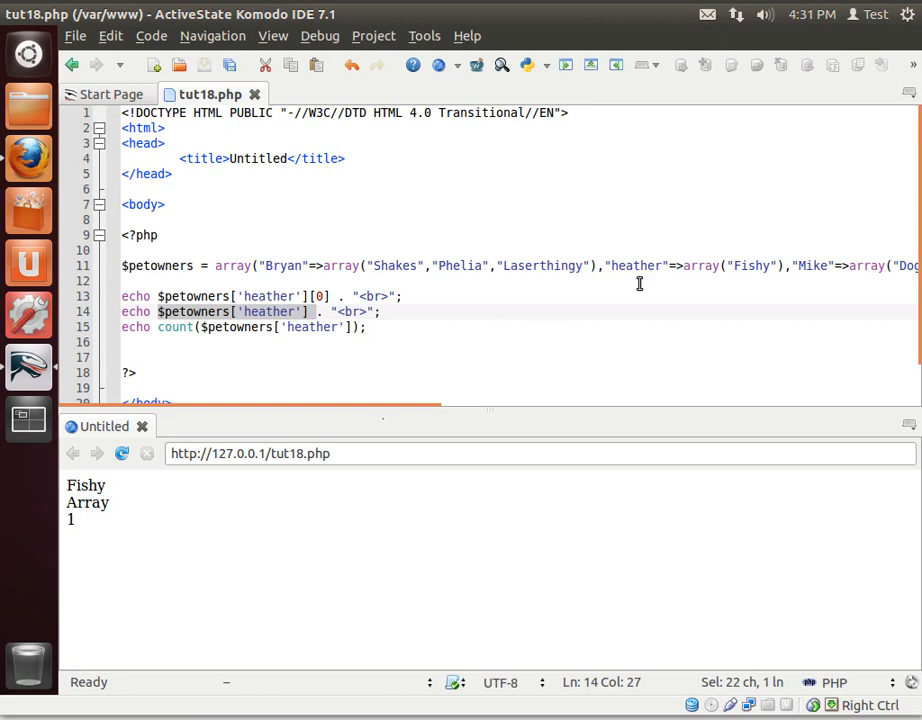
pyautogui.moveTo(688, 265)
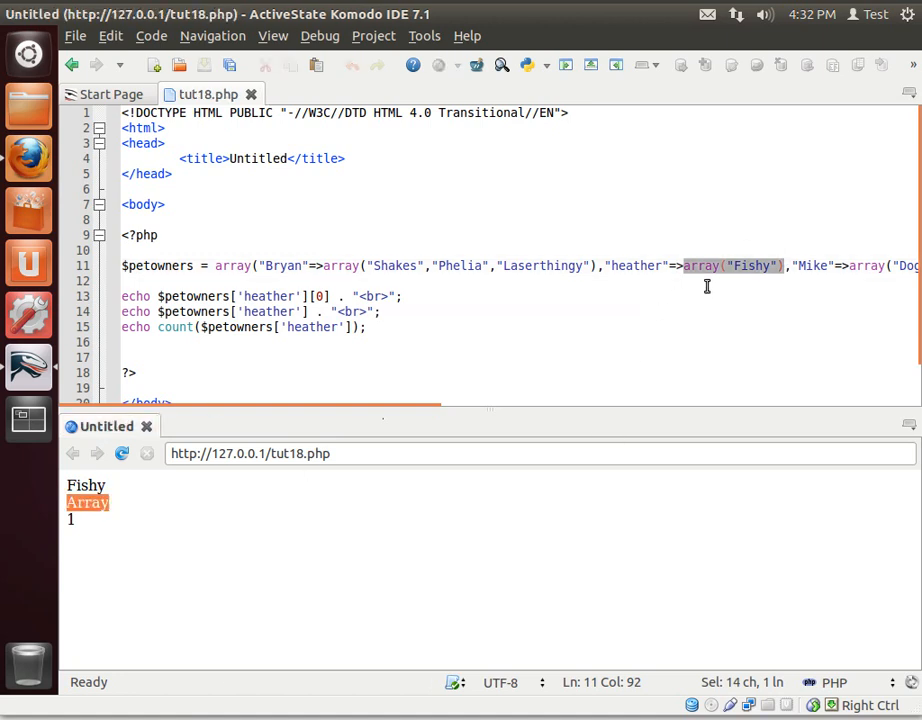
pyautogui.moveTo(185, 336)
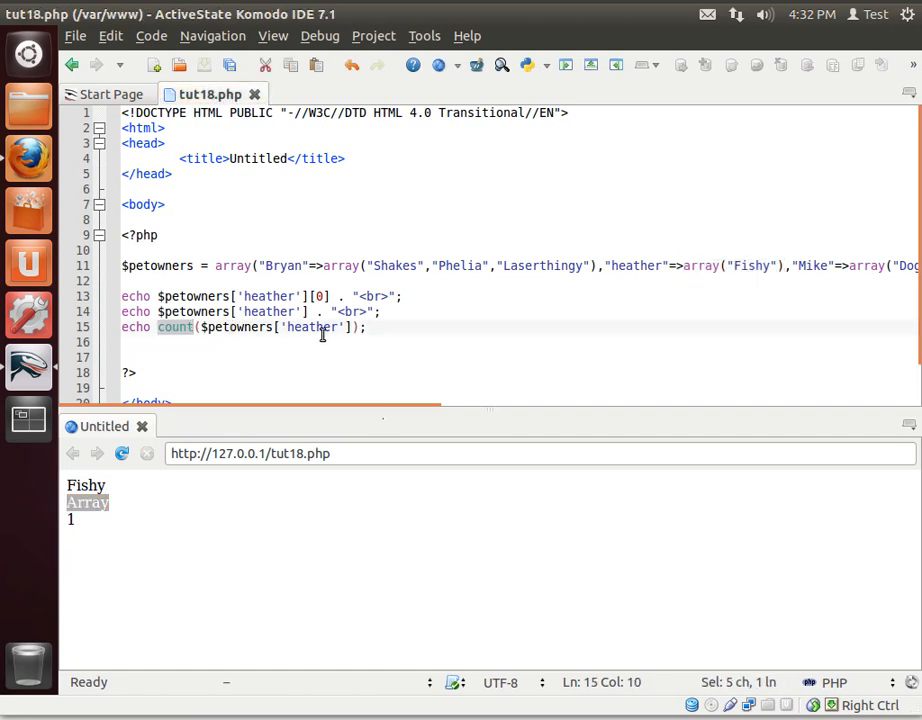
pyautogui.moveTo(448, 301)
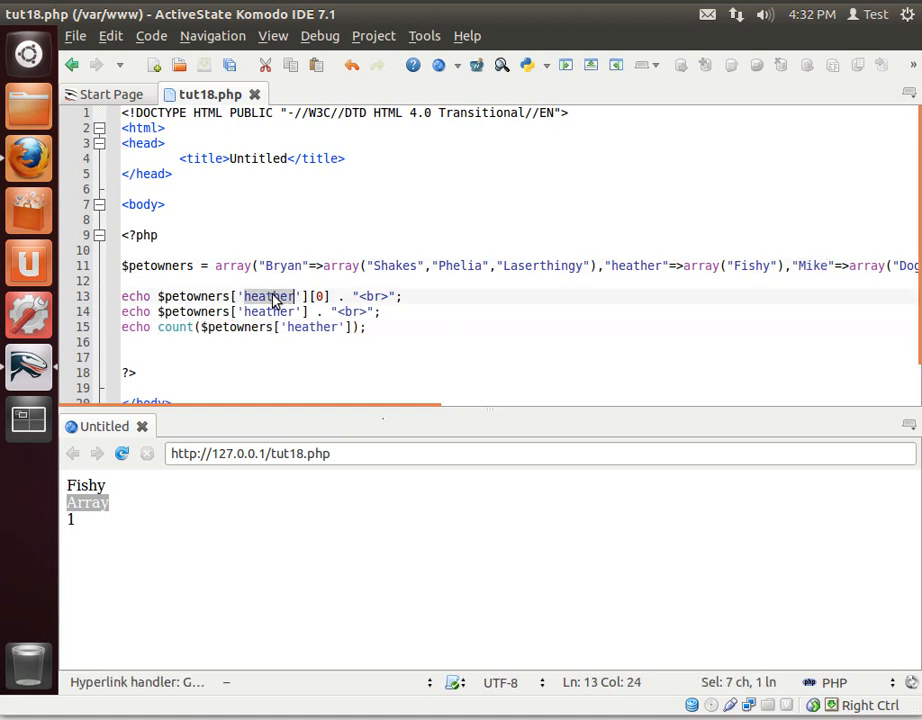
# Replace 'heather' with 'Mike' in the first two echo lines.
pyautogui.write('Mike')
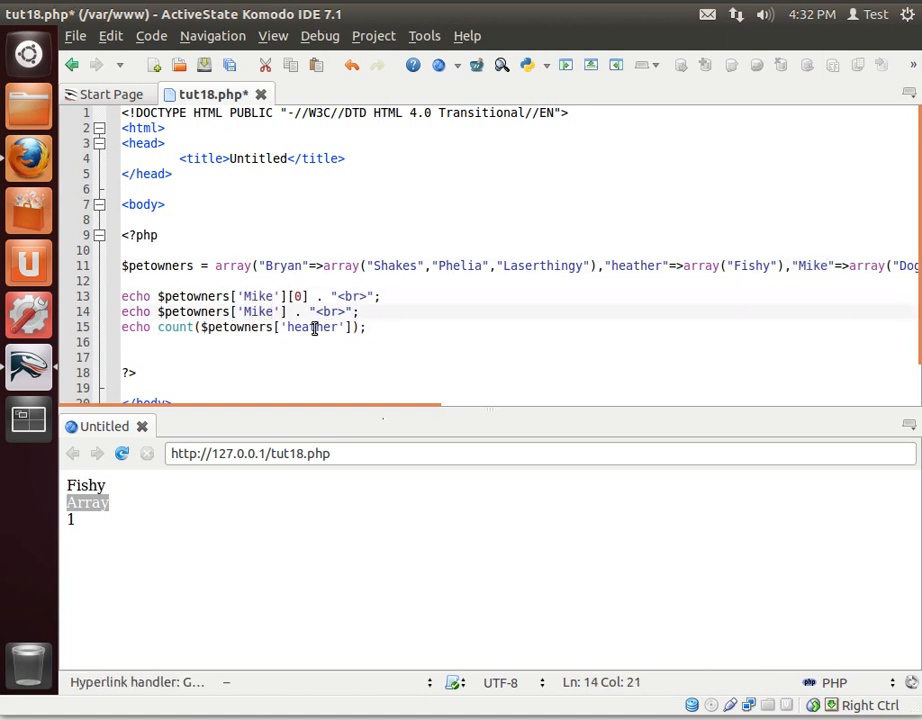